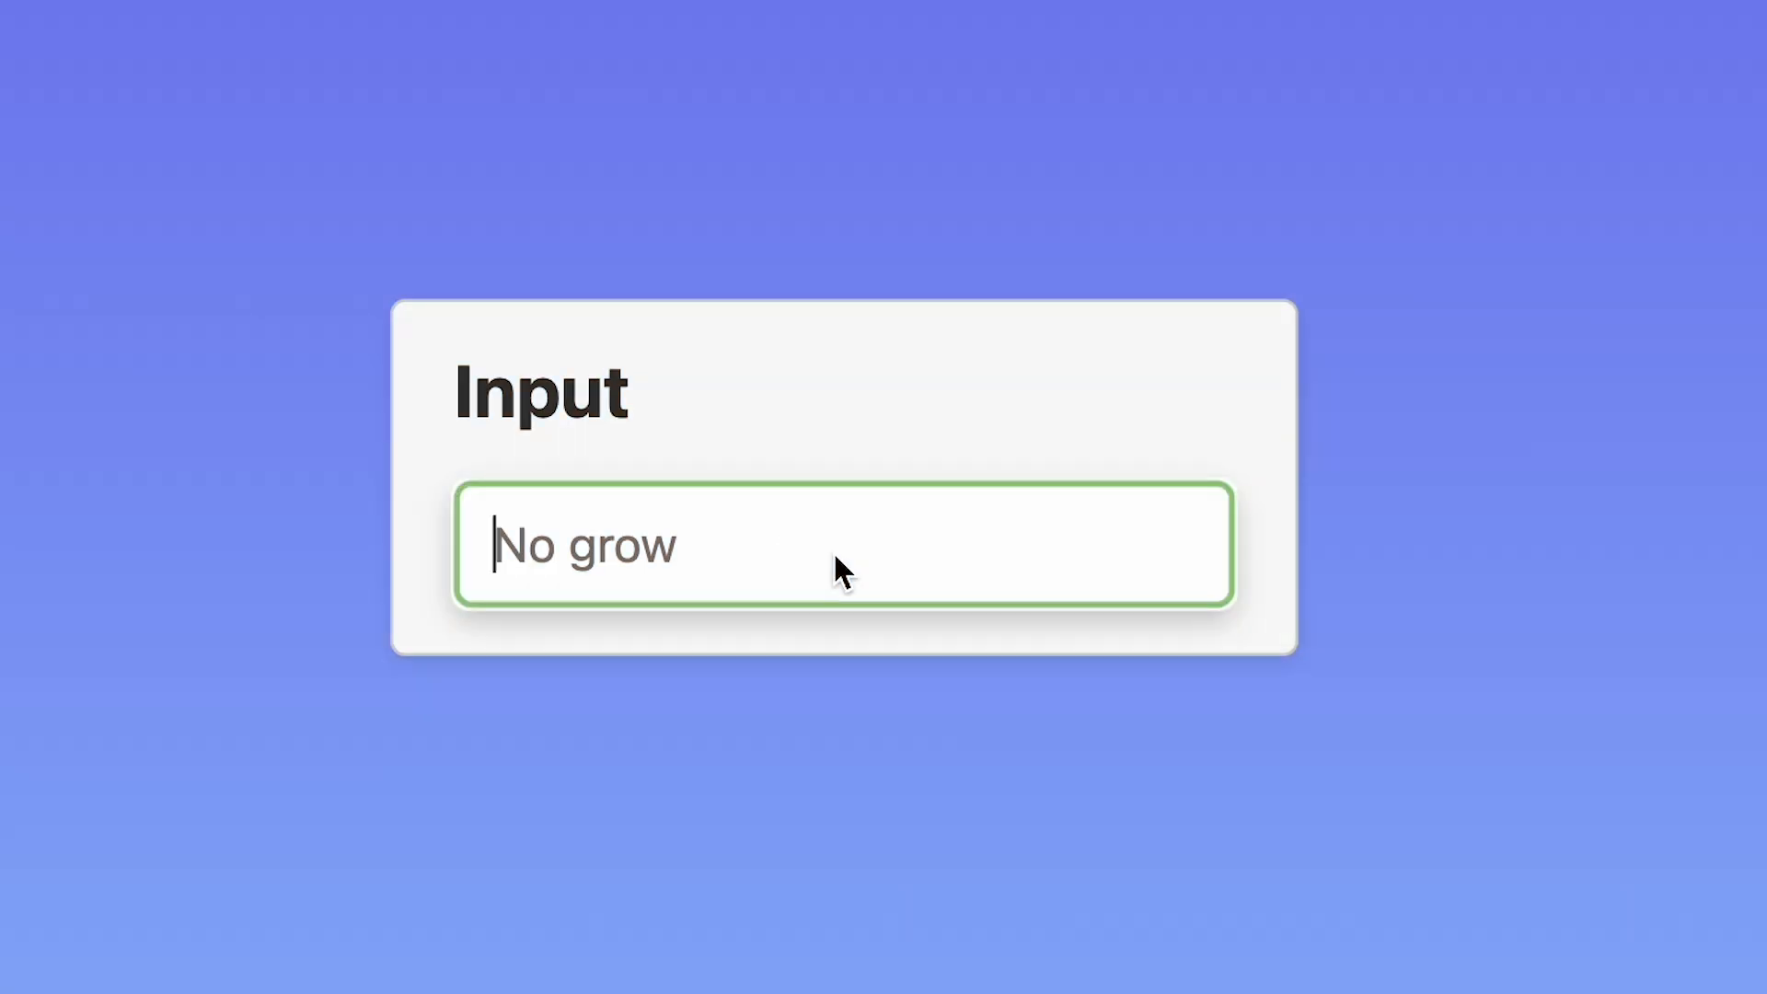
Step: Type 'this is a long text that does not fit into the field' into No grow, then select medium
type("this is a long text th")
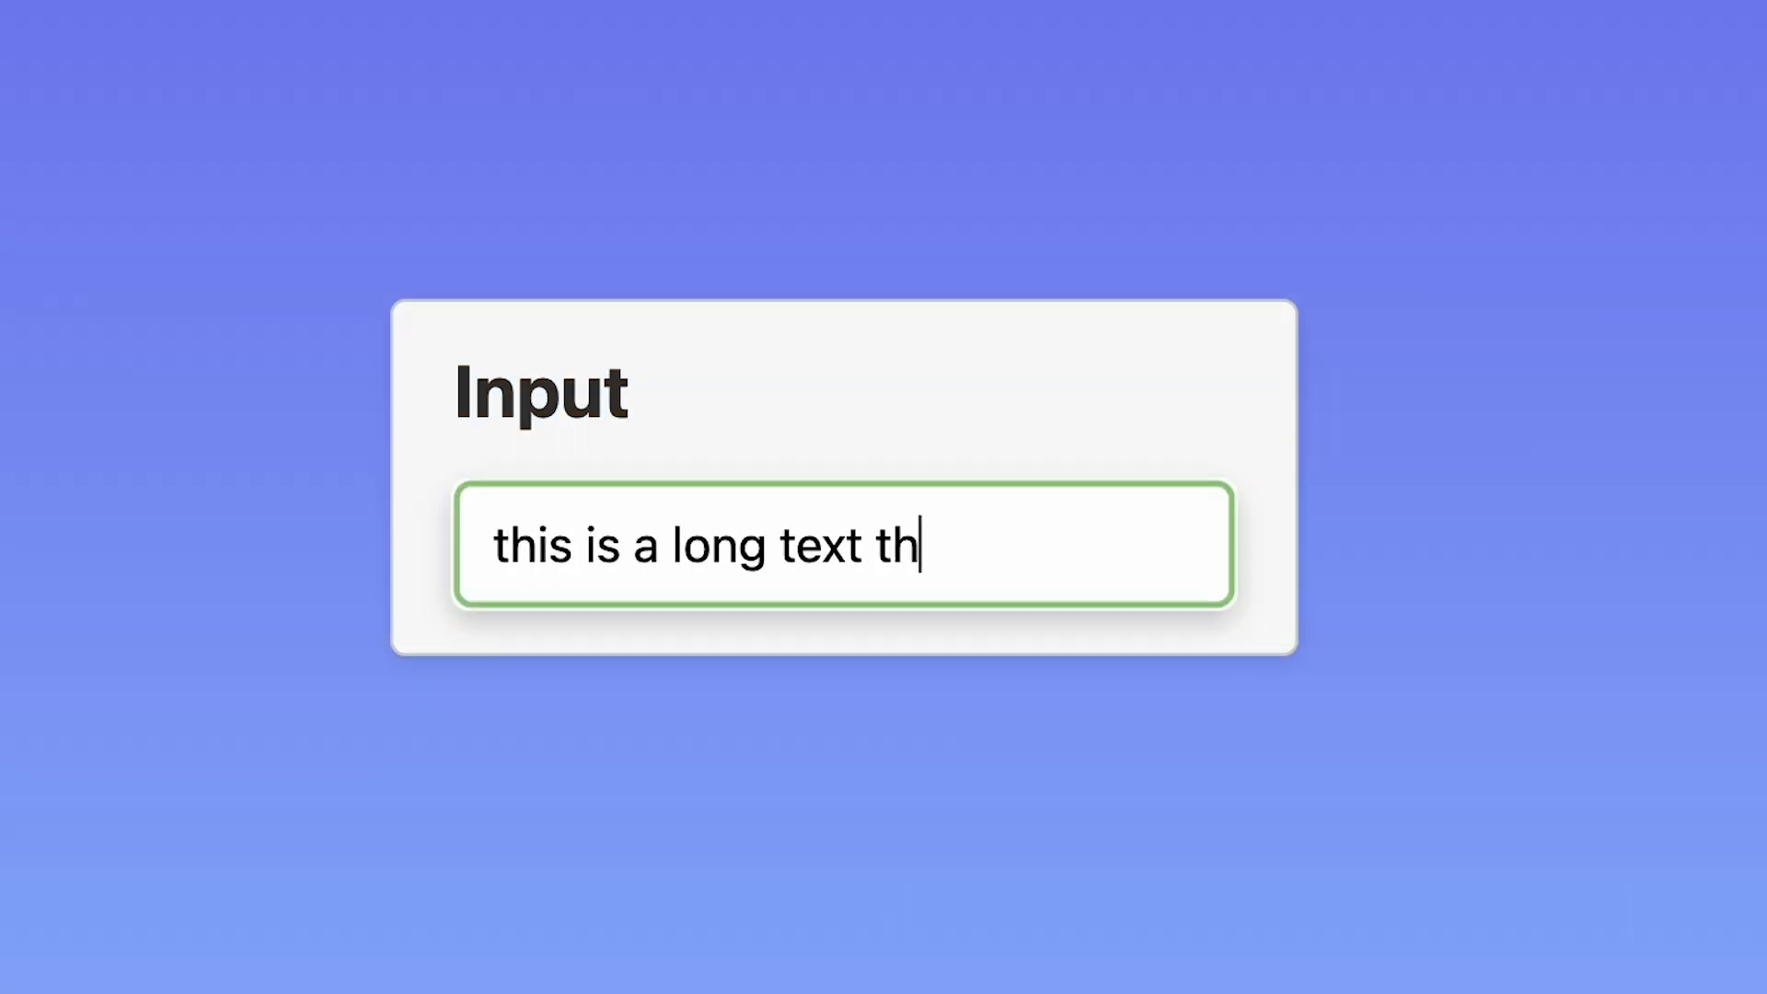
type("at does not fit")
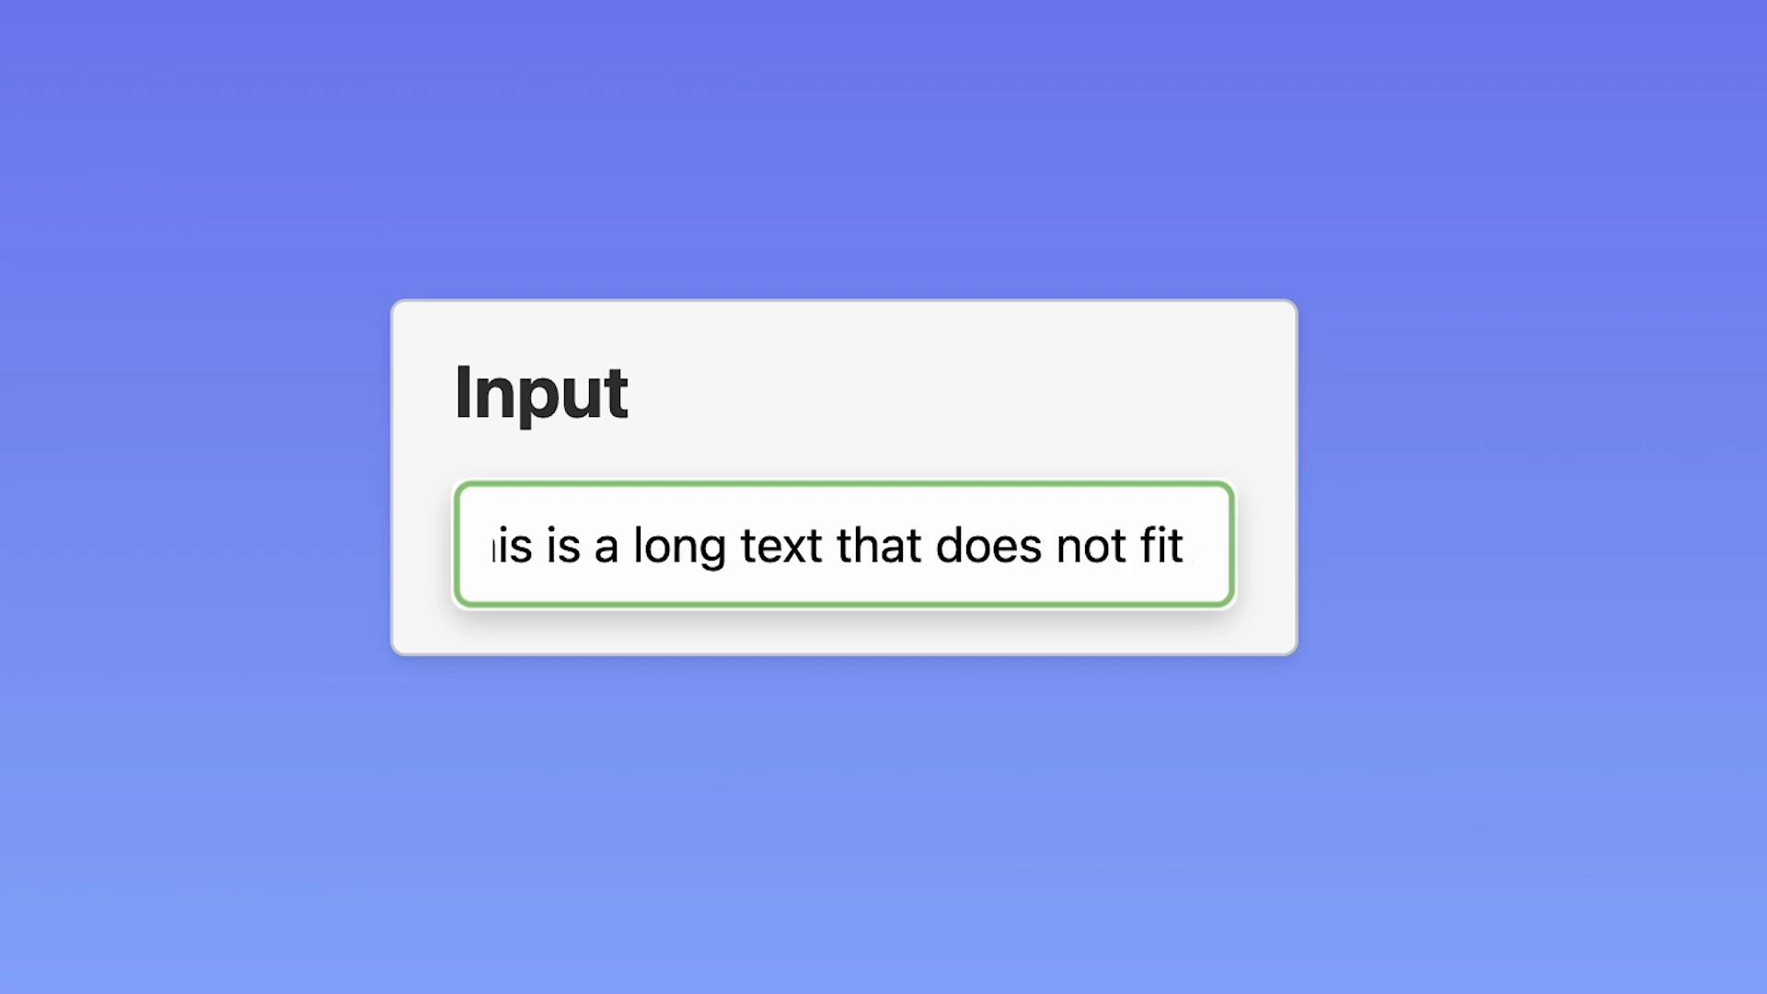
type("into the field")
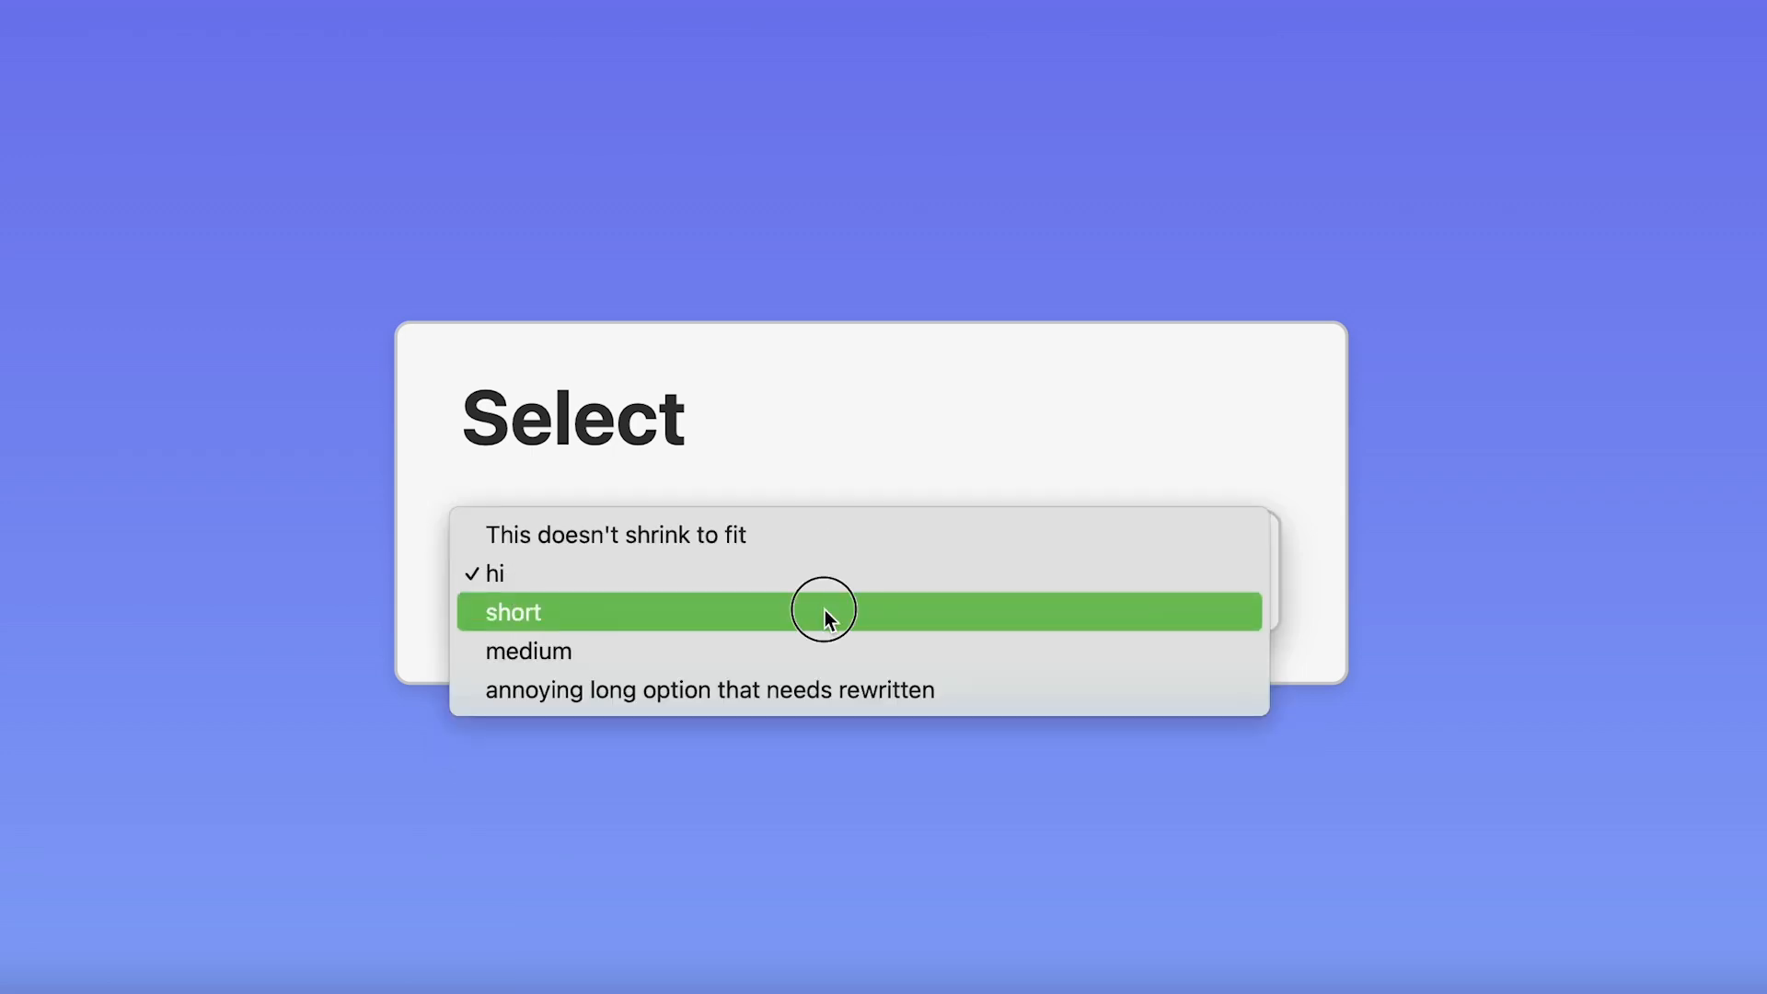
left_click(528, 651)
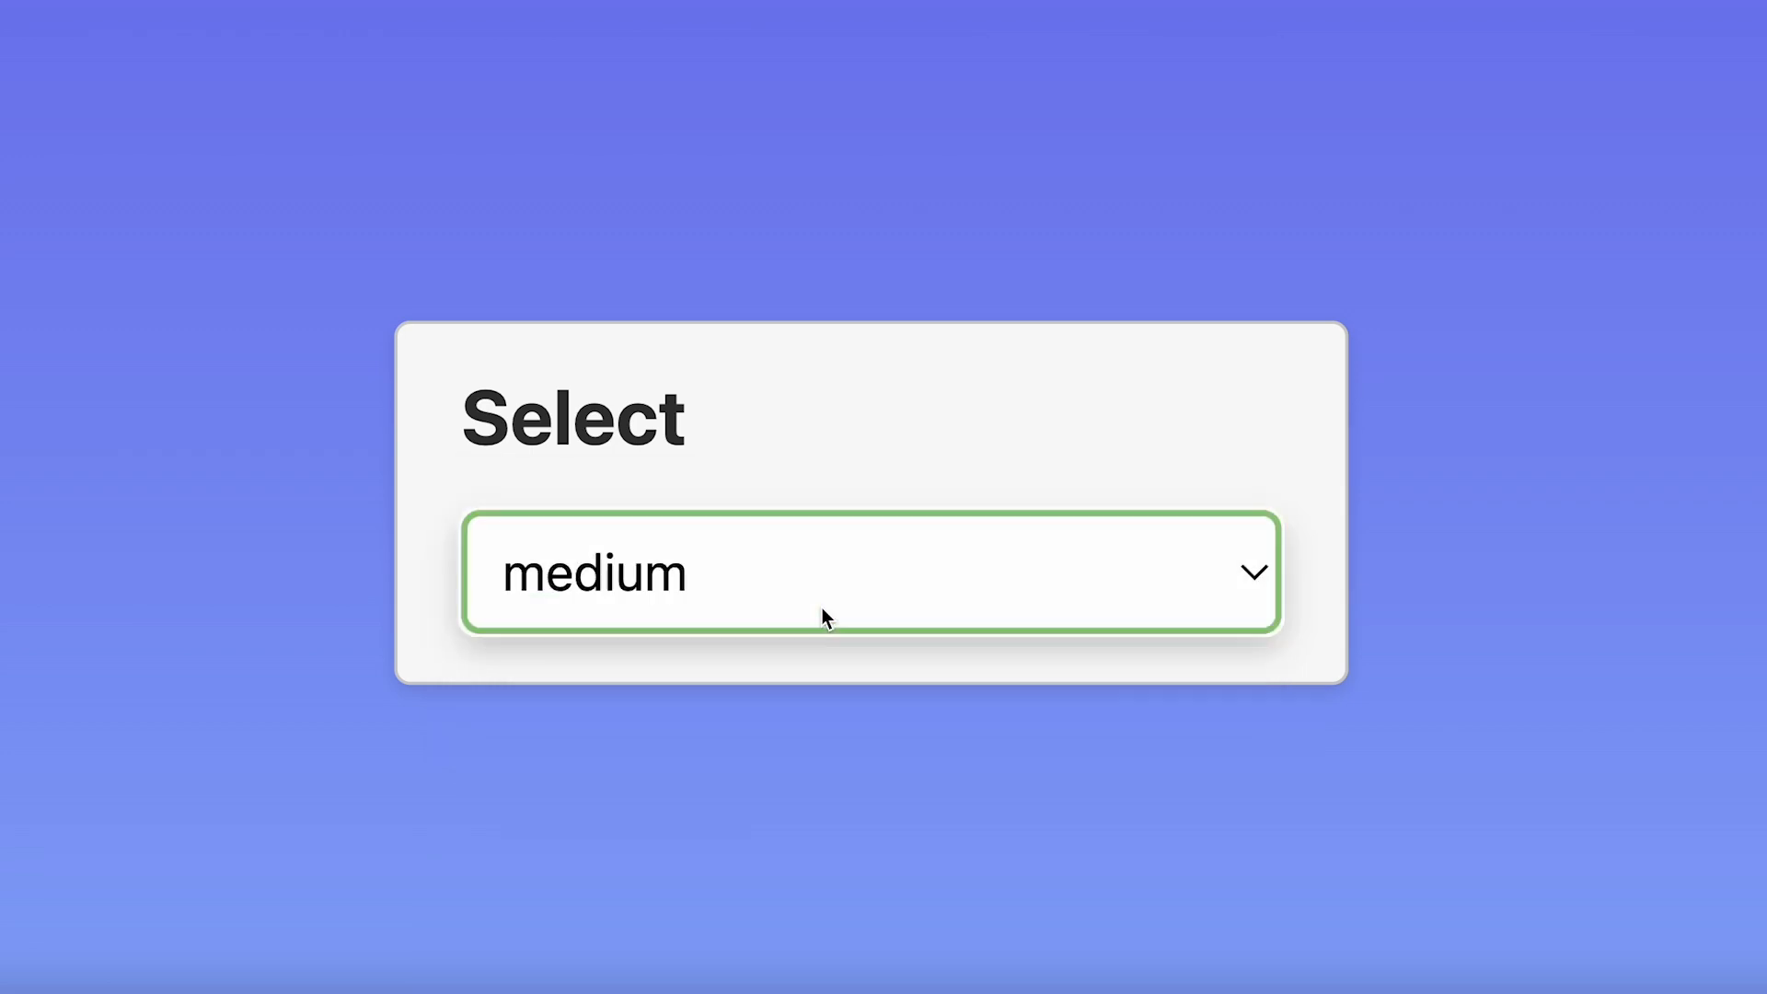
left_click(868, 572)
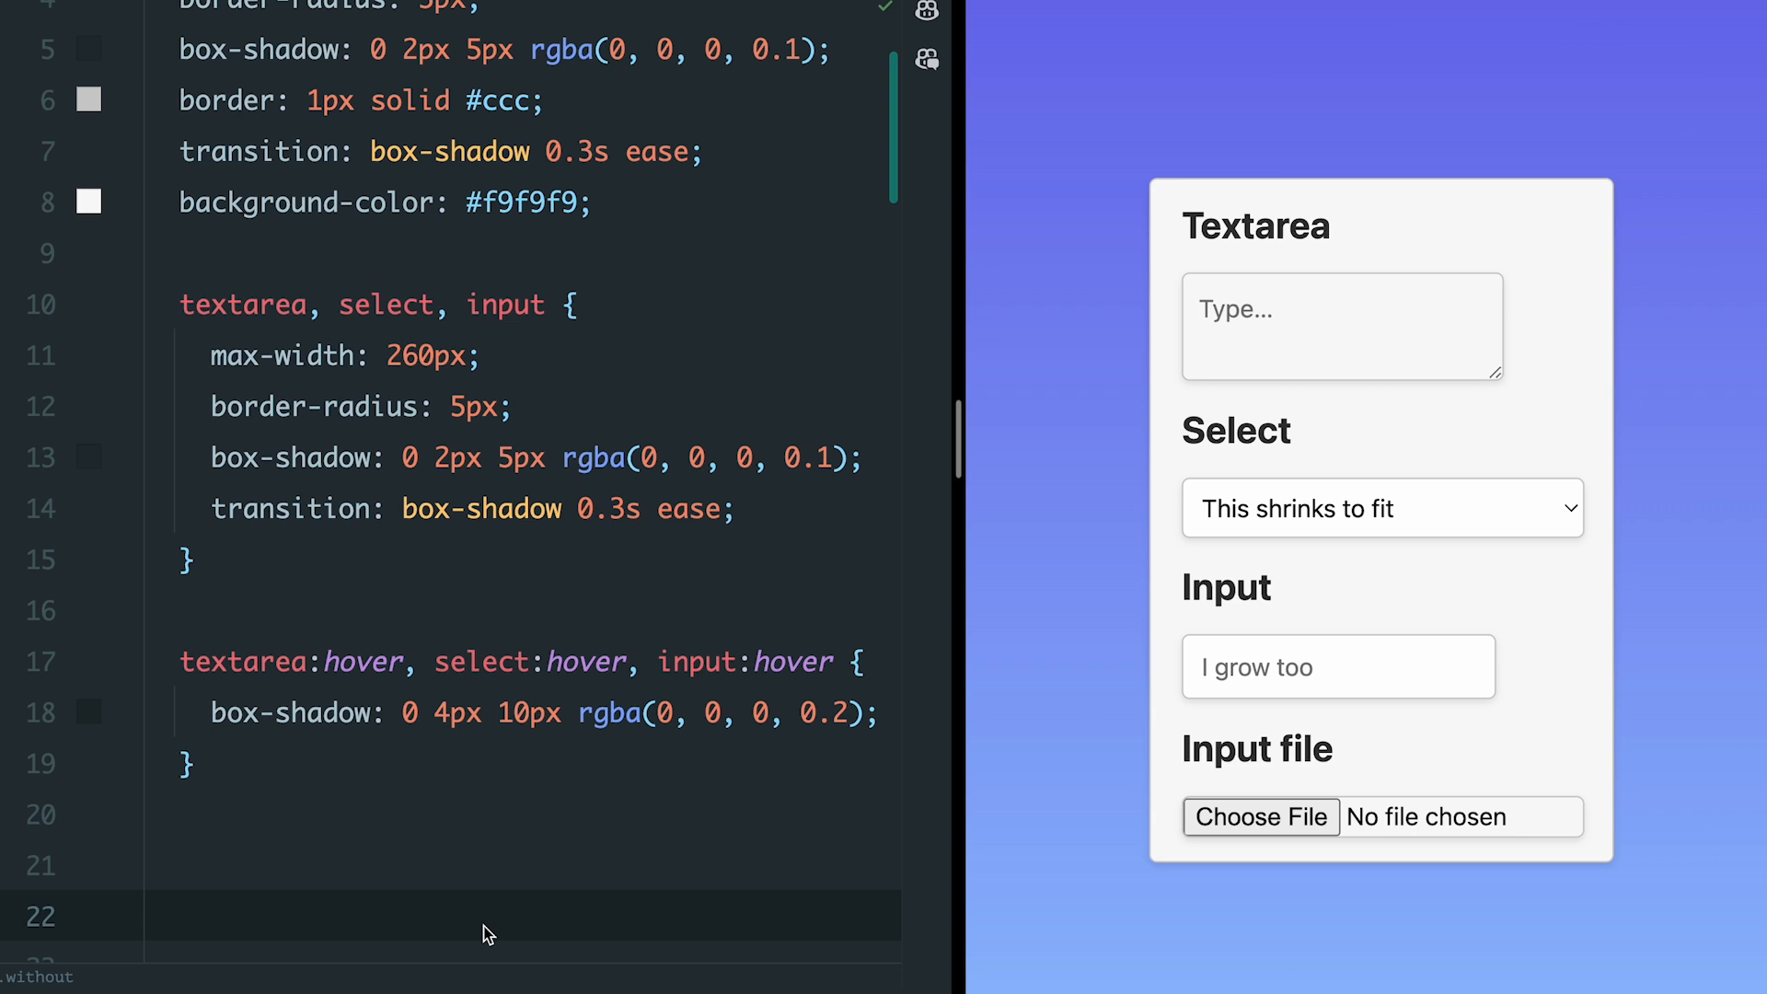
Step: Add field-sizing: content, then type 'placeholder text', pick hi, and type 'field is growing'
type("field-sizing: content;")
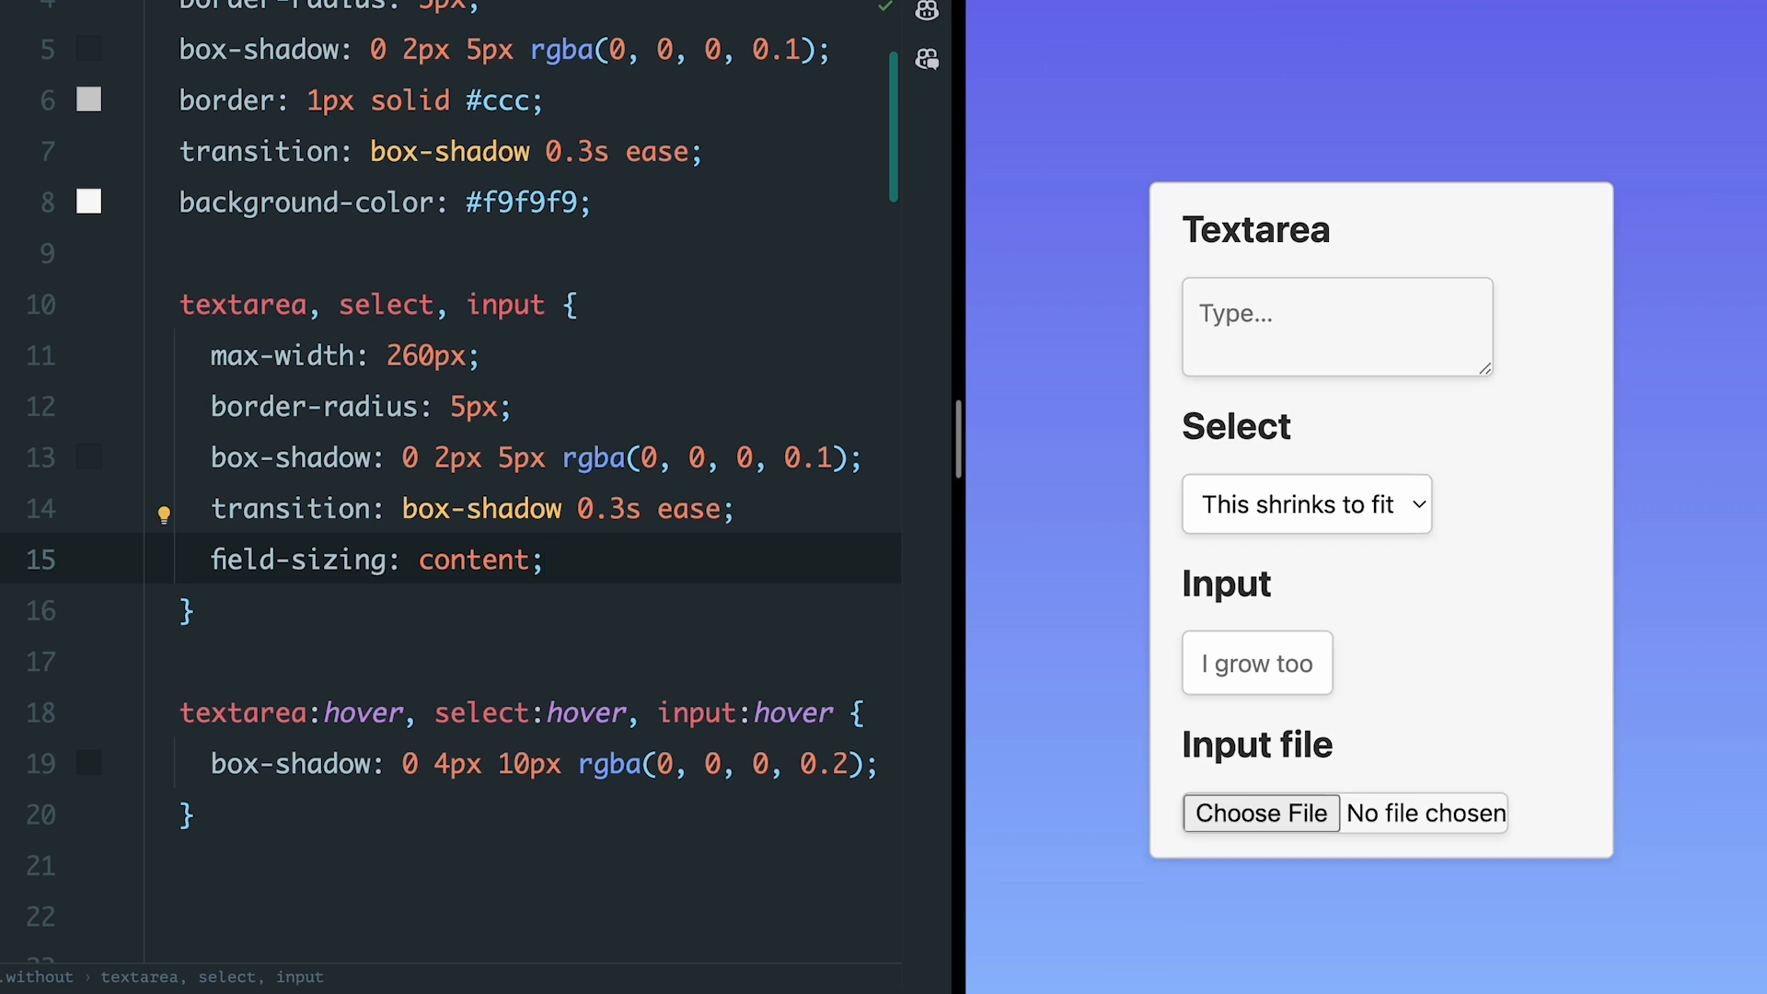
type("placeholder text just for the demo placeholder text just for the demo")
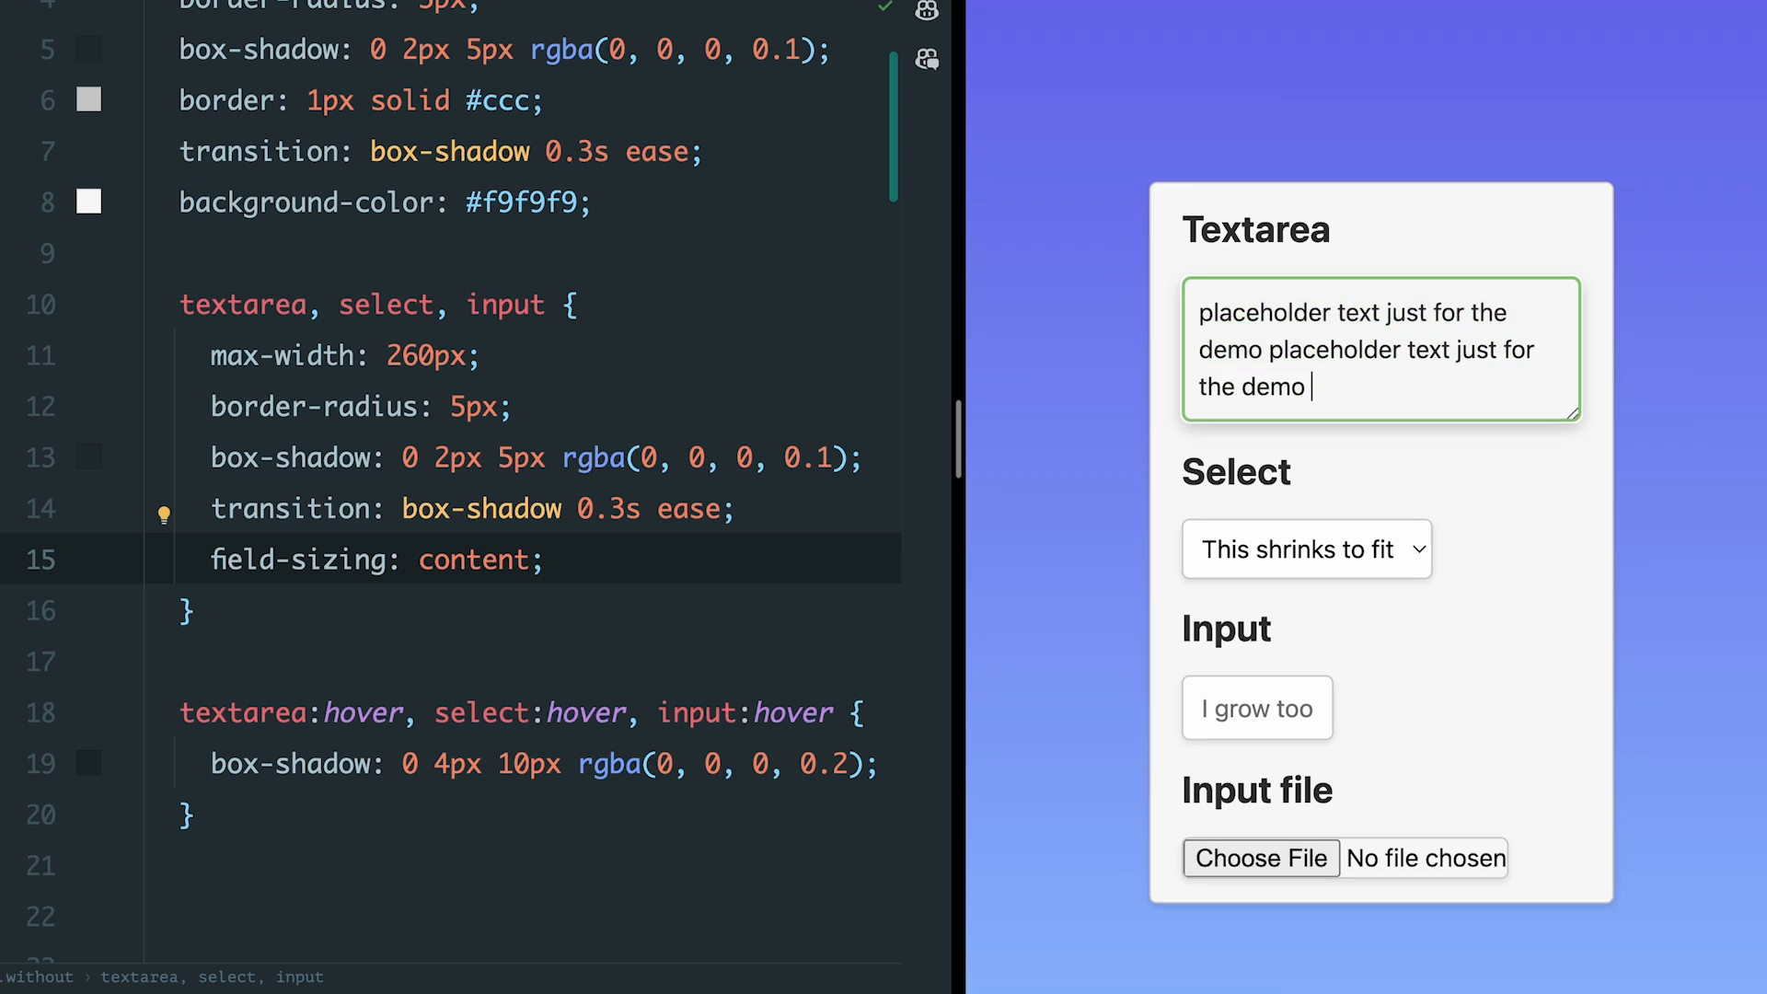
left_click(1306, 550)
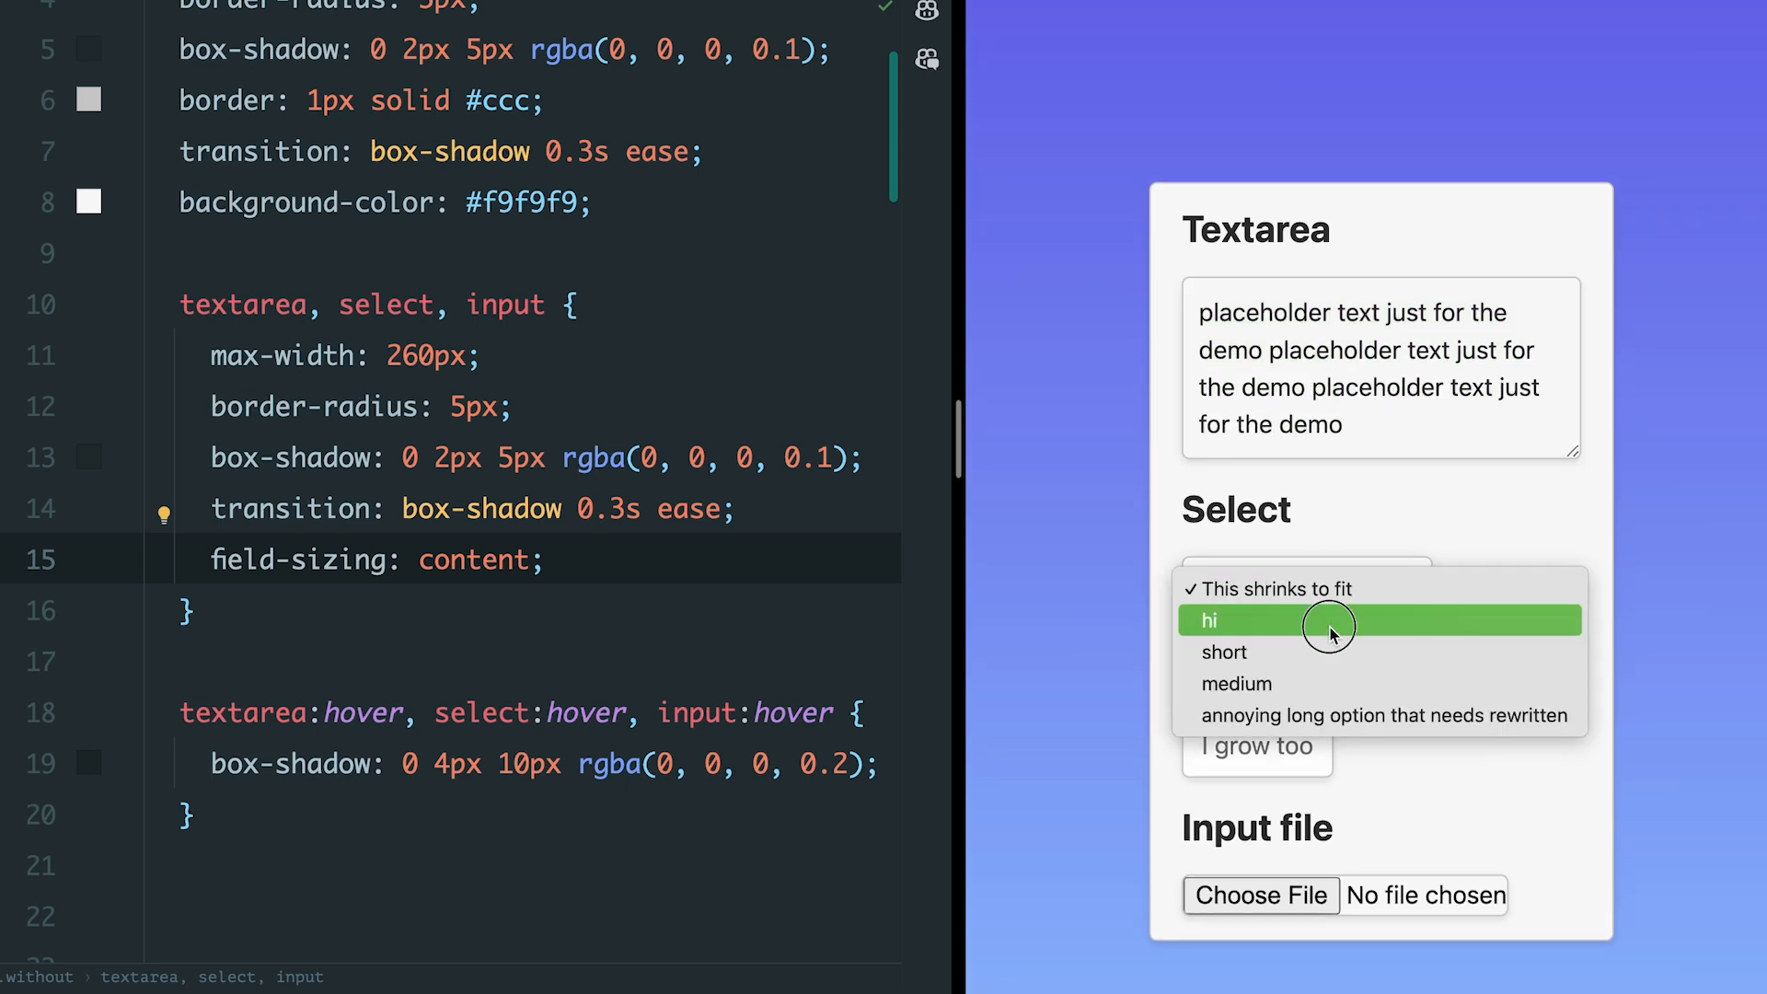
mouse_move(1222, 619)
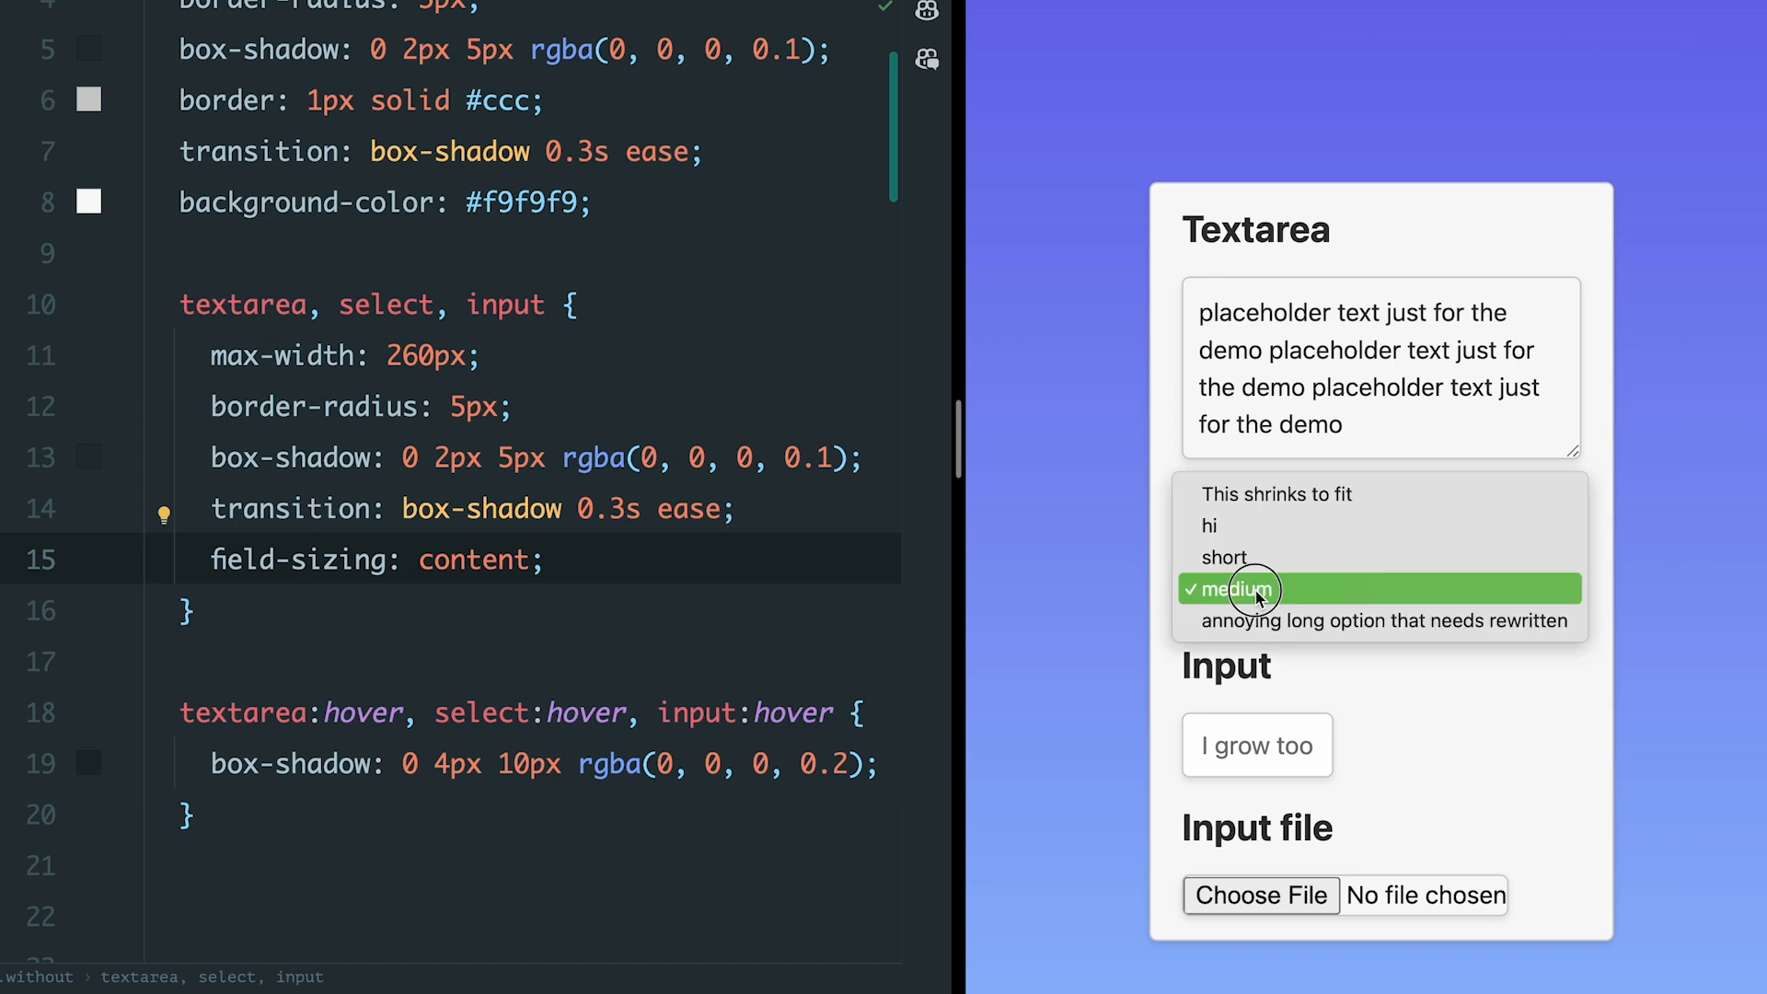
left_click(1209, 526)
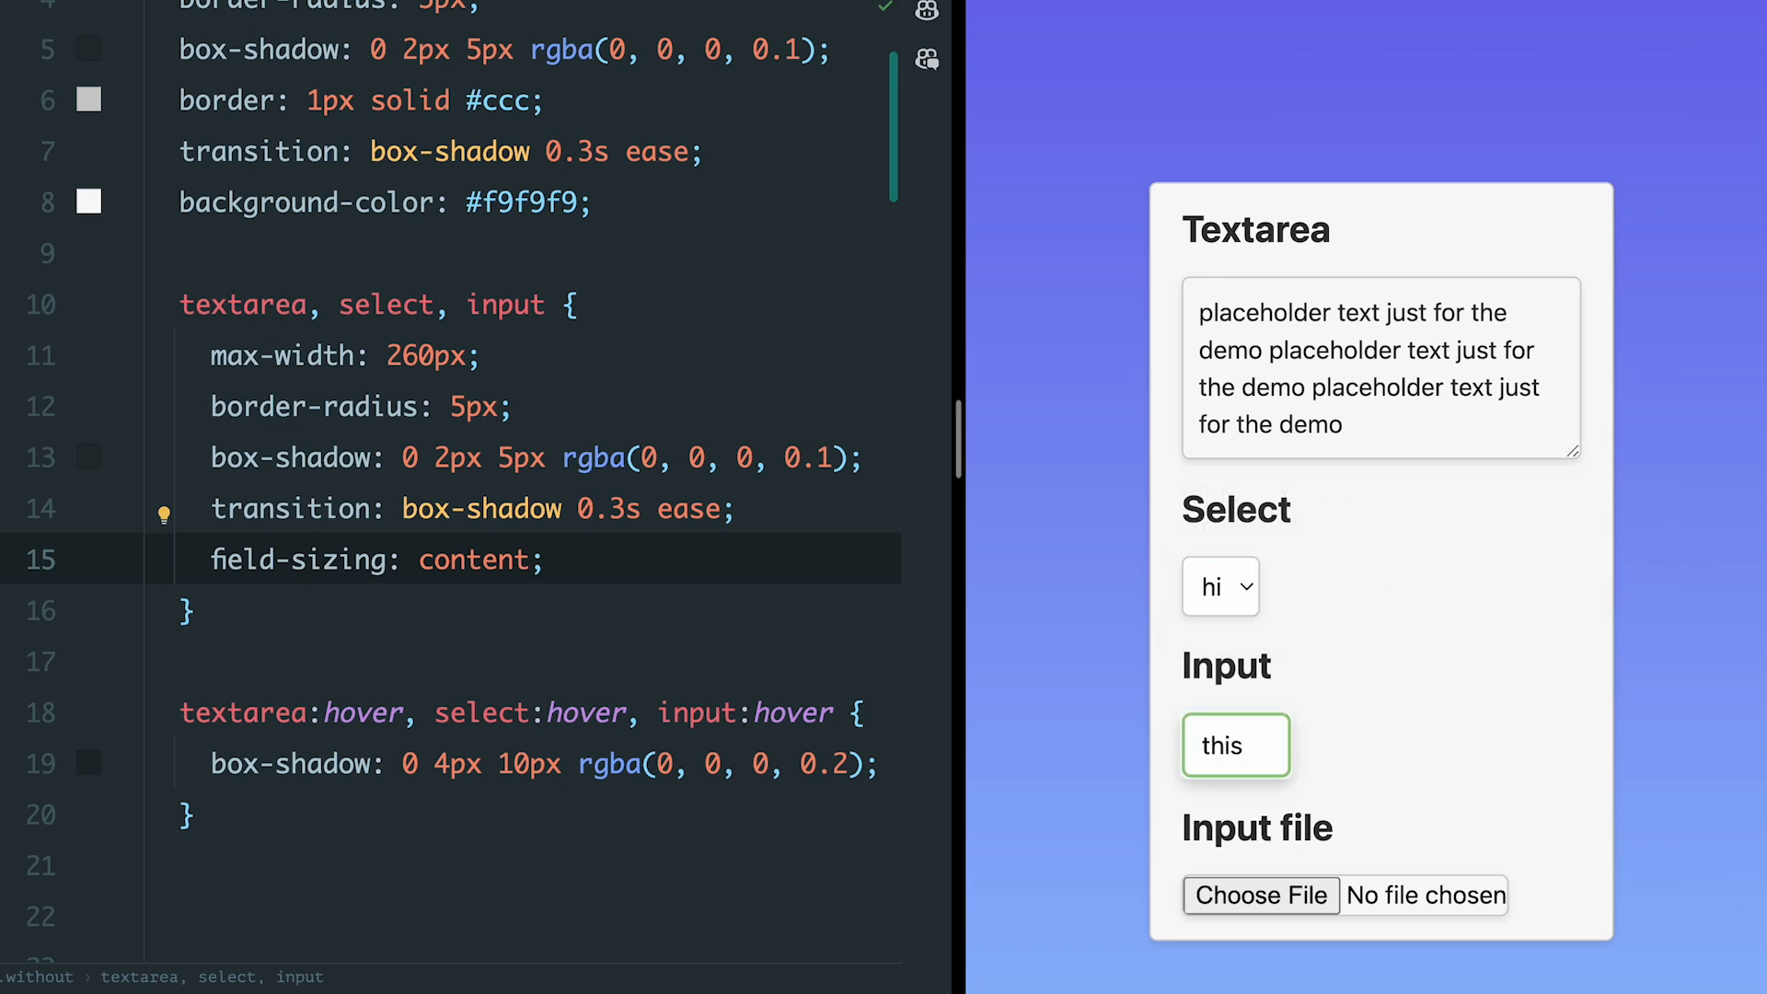
type("field is growing as well")
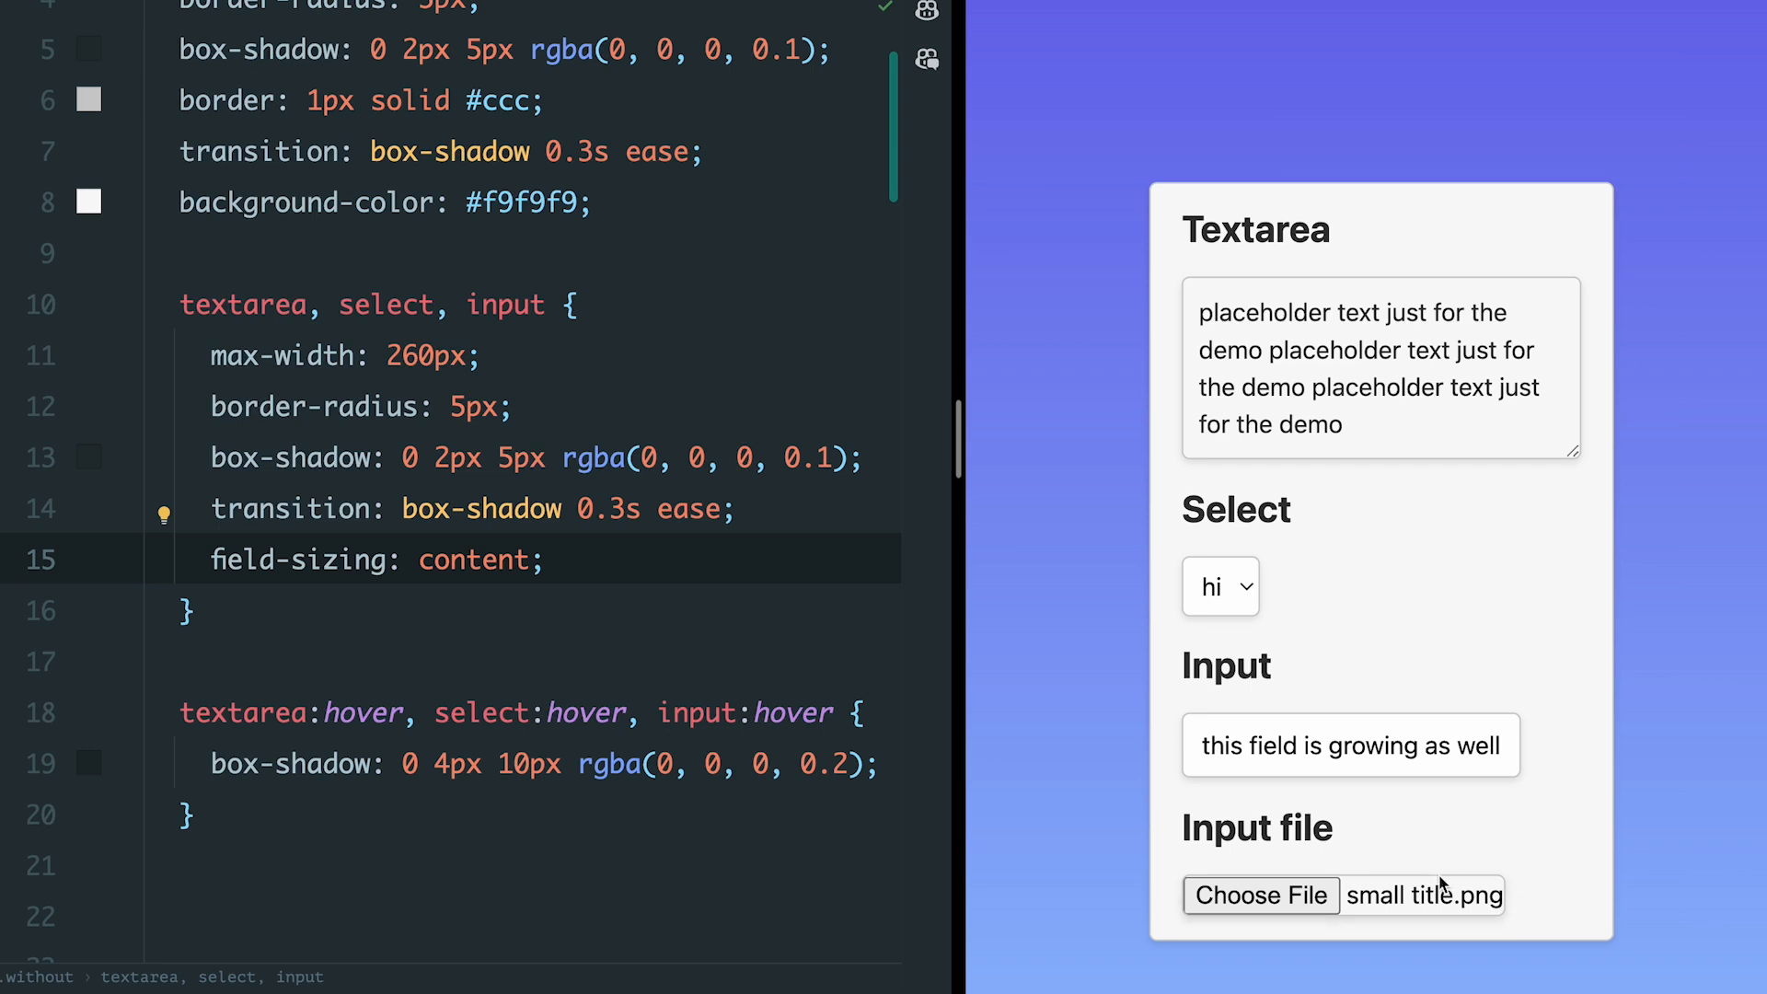
mouse_move(1403, 853)
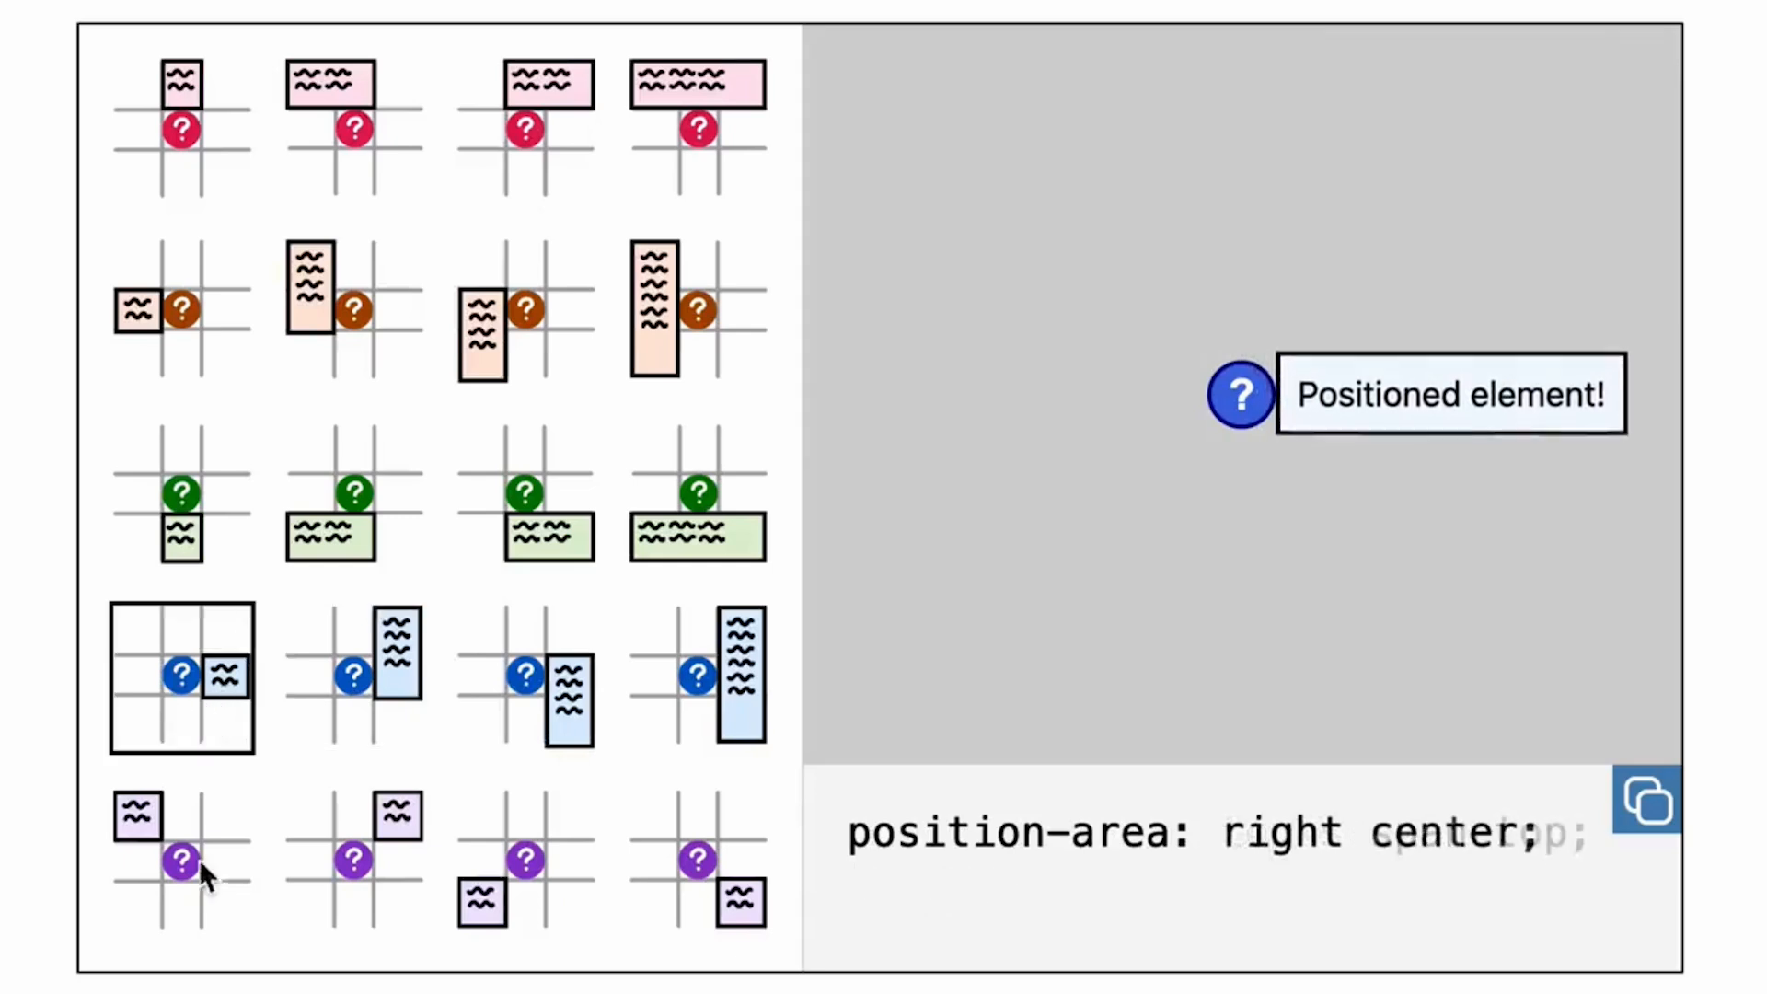
Step: Click another placement cell to move the positioned tooltip around its anchor
left_click(547, 524)
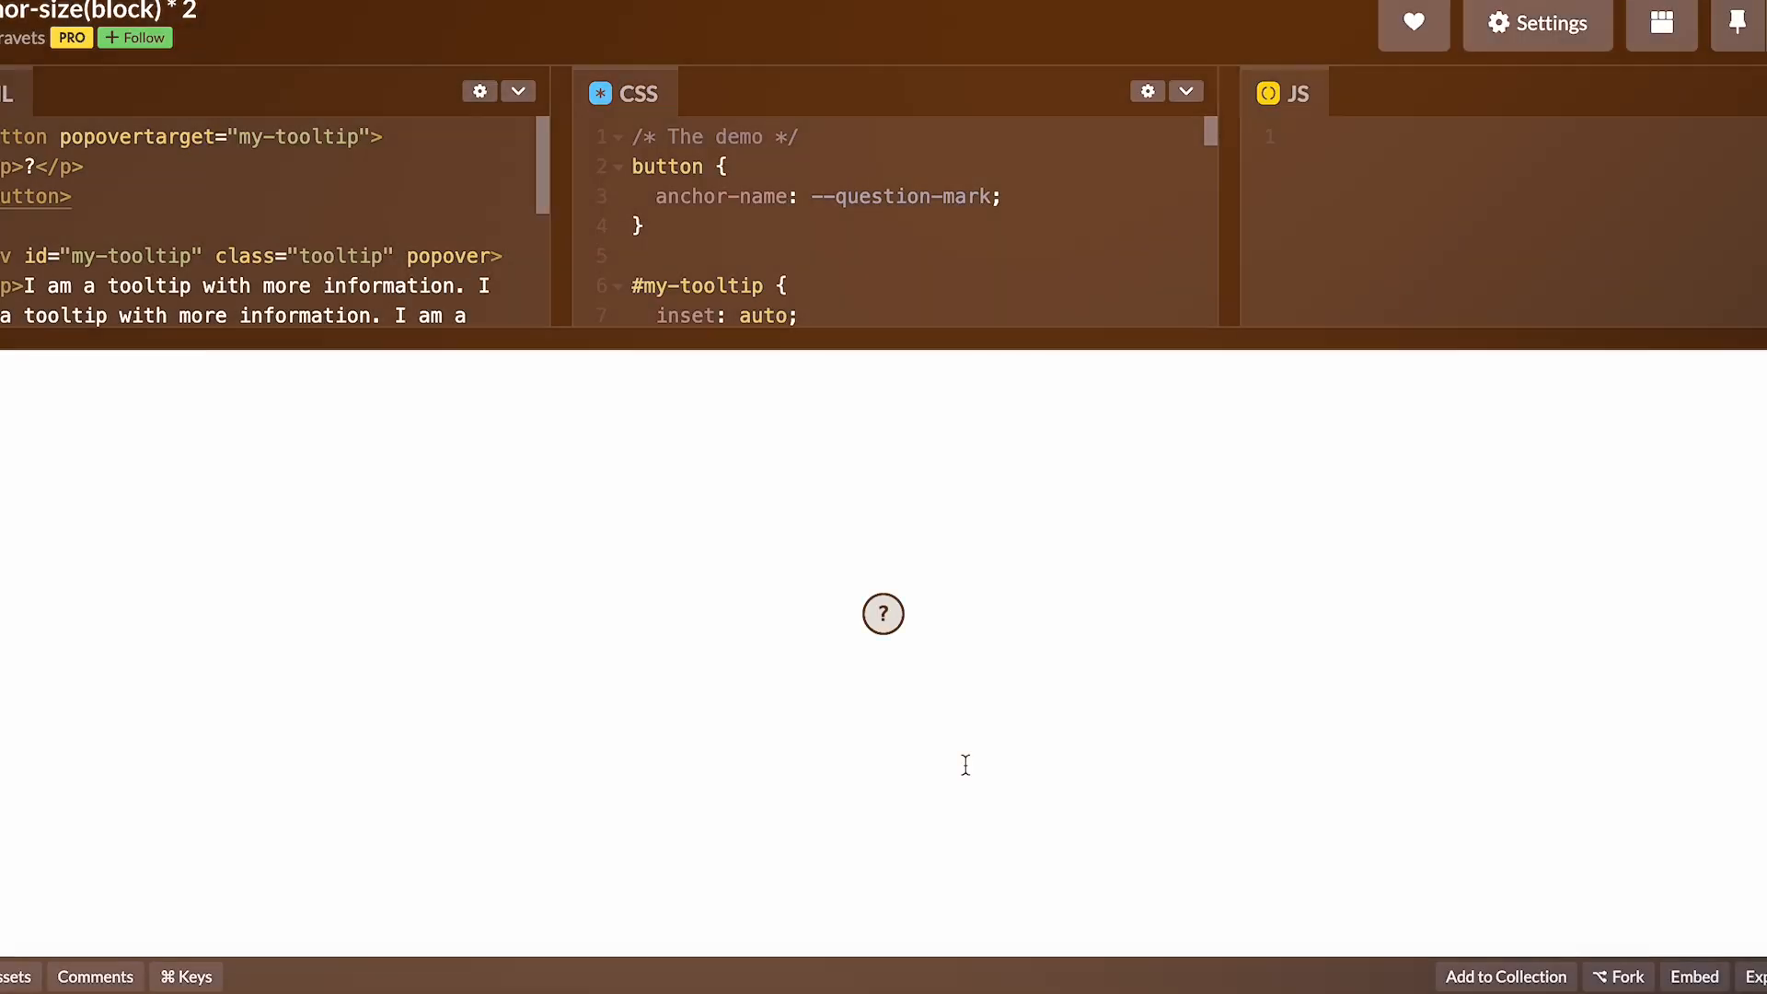
Step: Reveal the tooltip anchored to the question-mark button
left_click(884, 614)
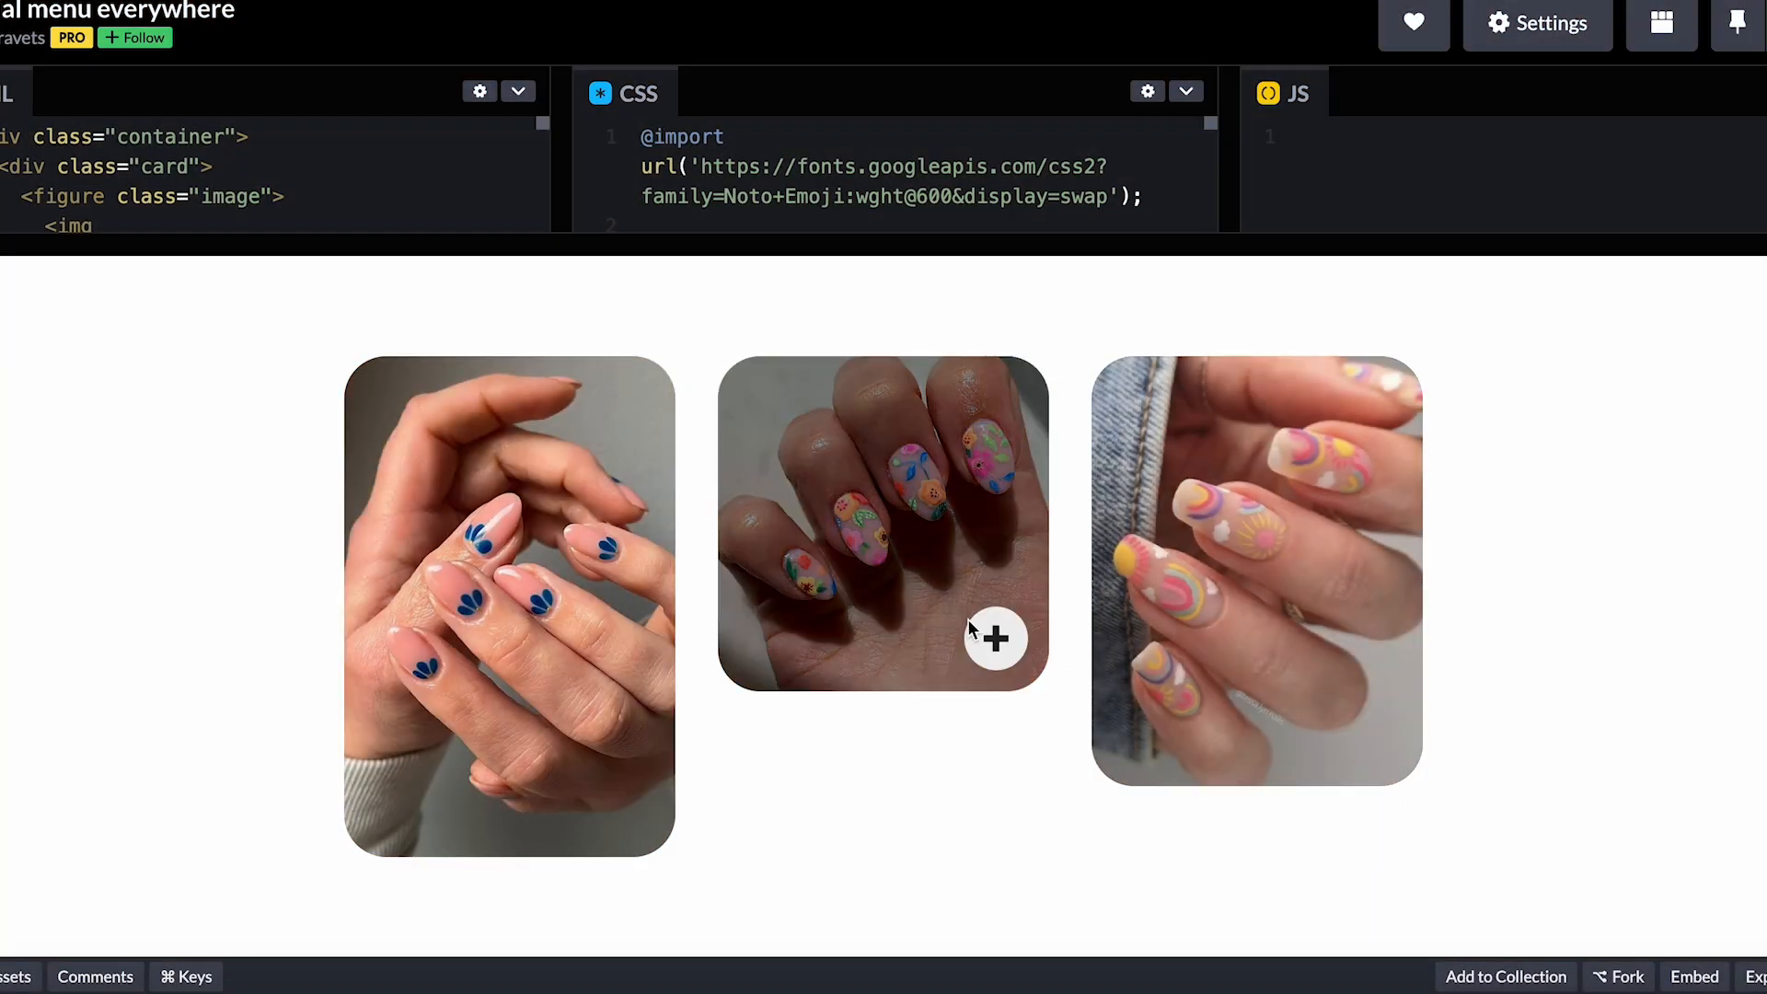
mouse_move(972, 757)
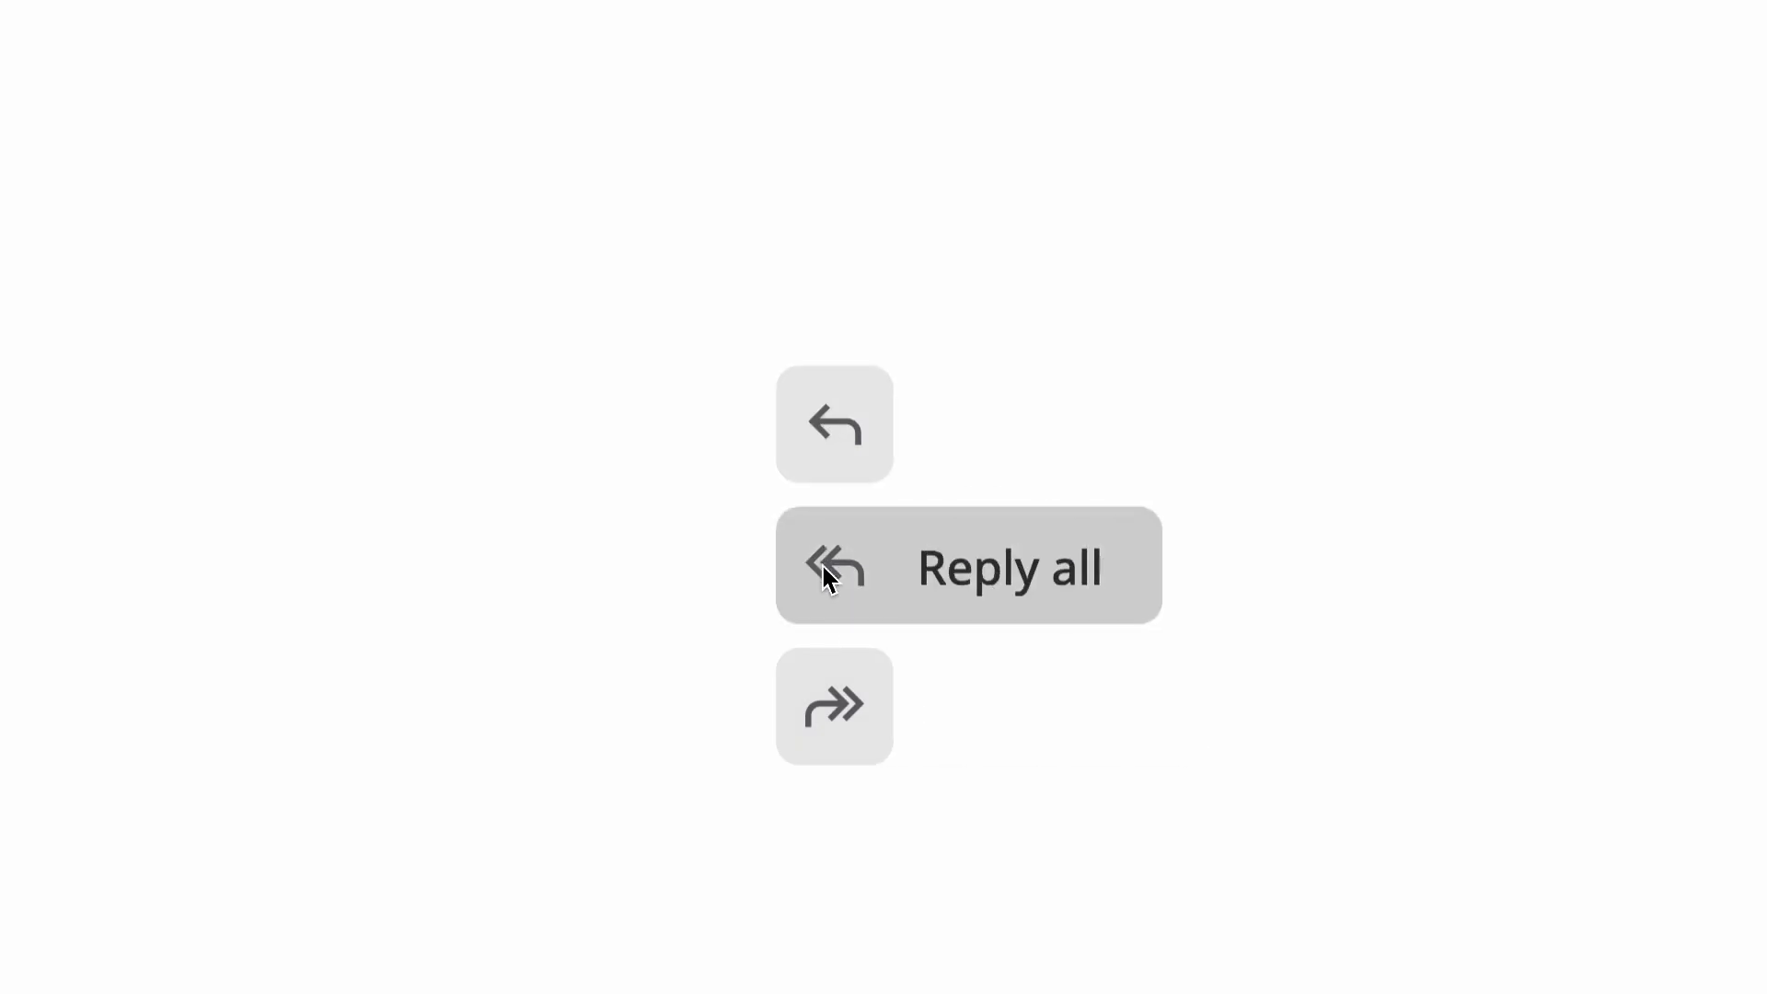
mouse_move(907, 960)
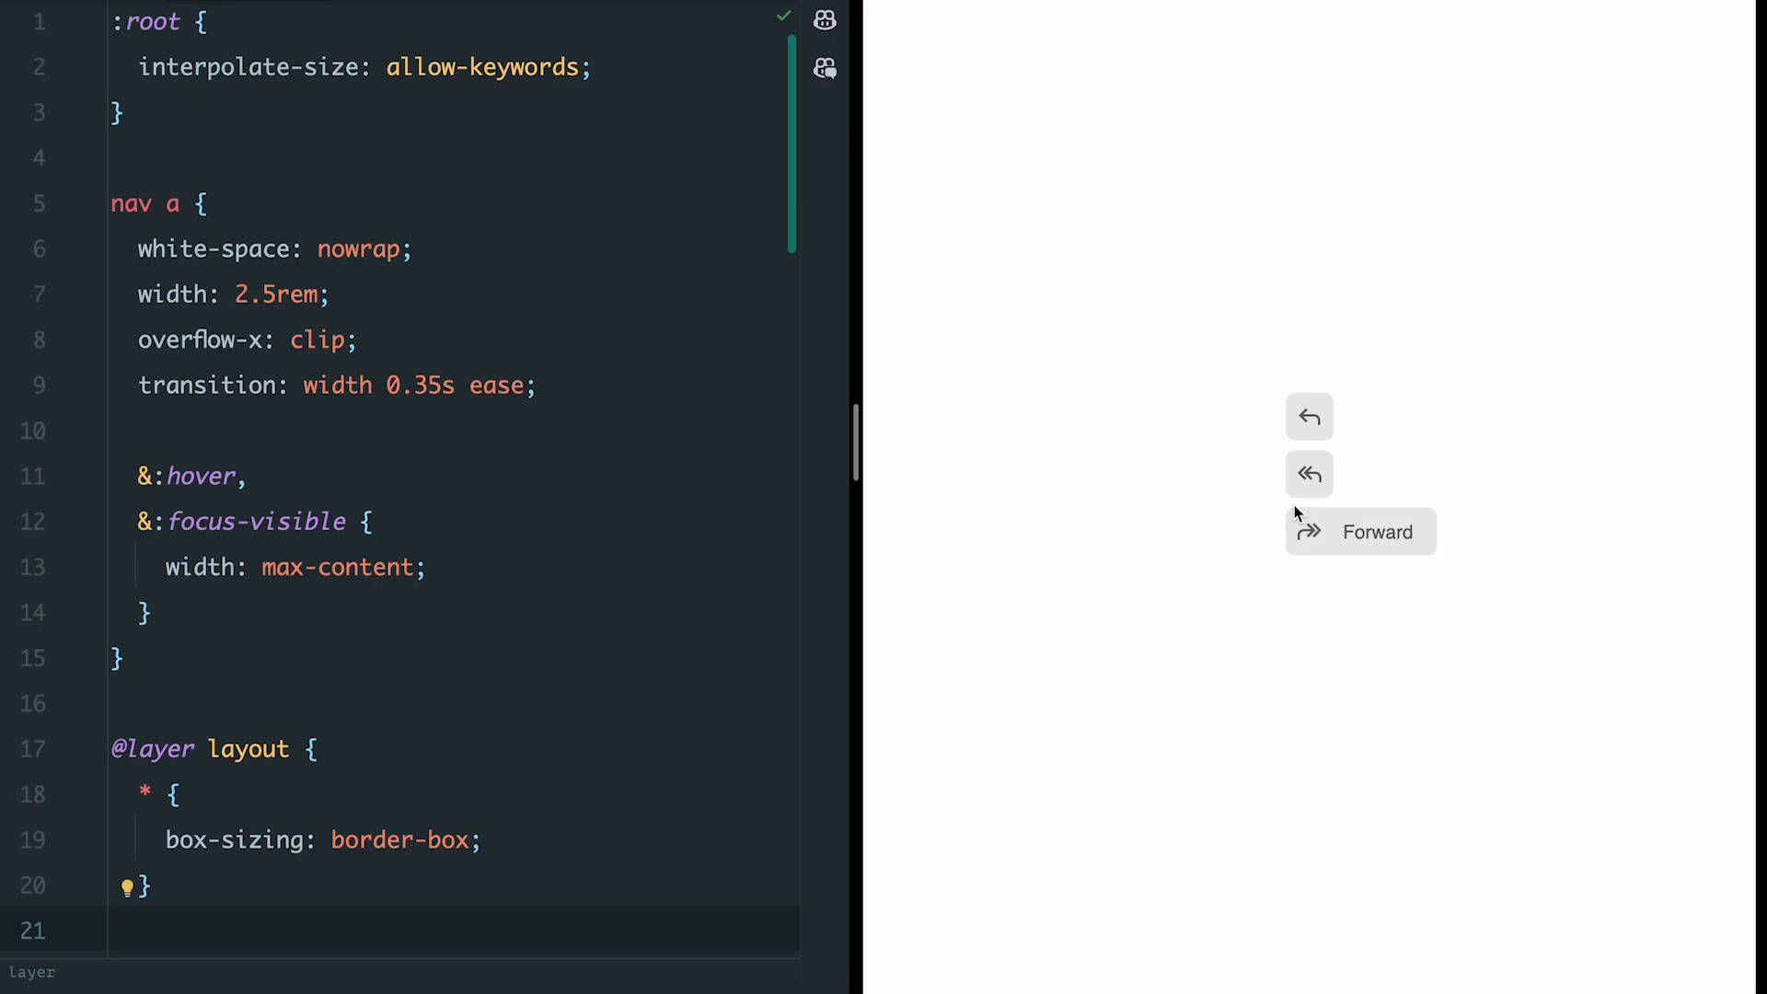
mouse_move(1301, 712)
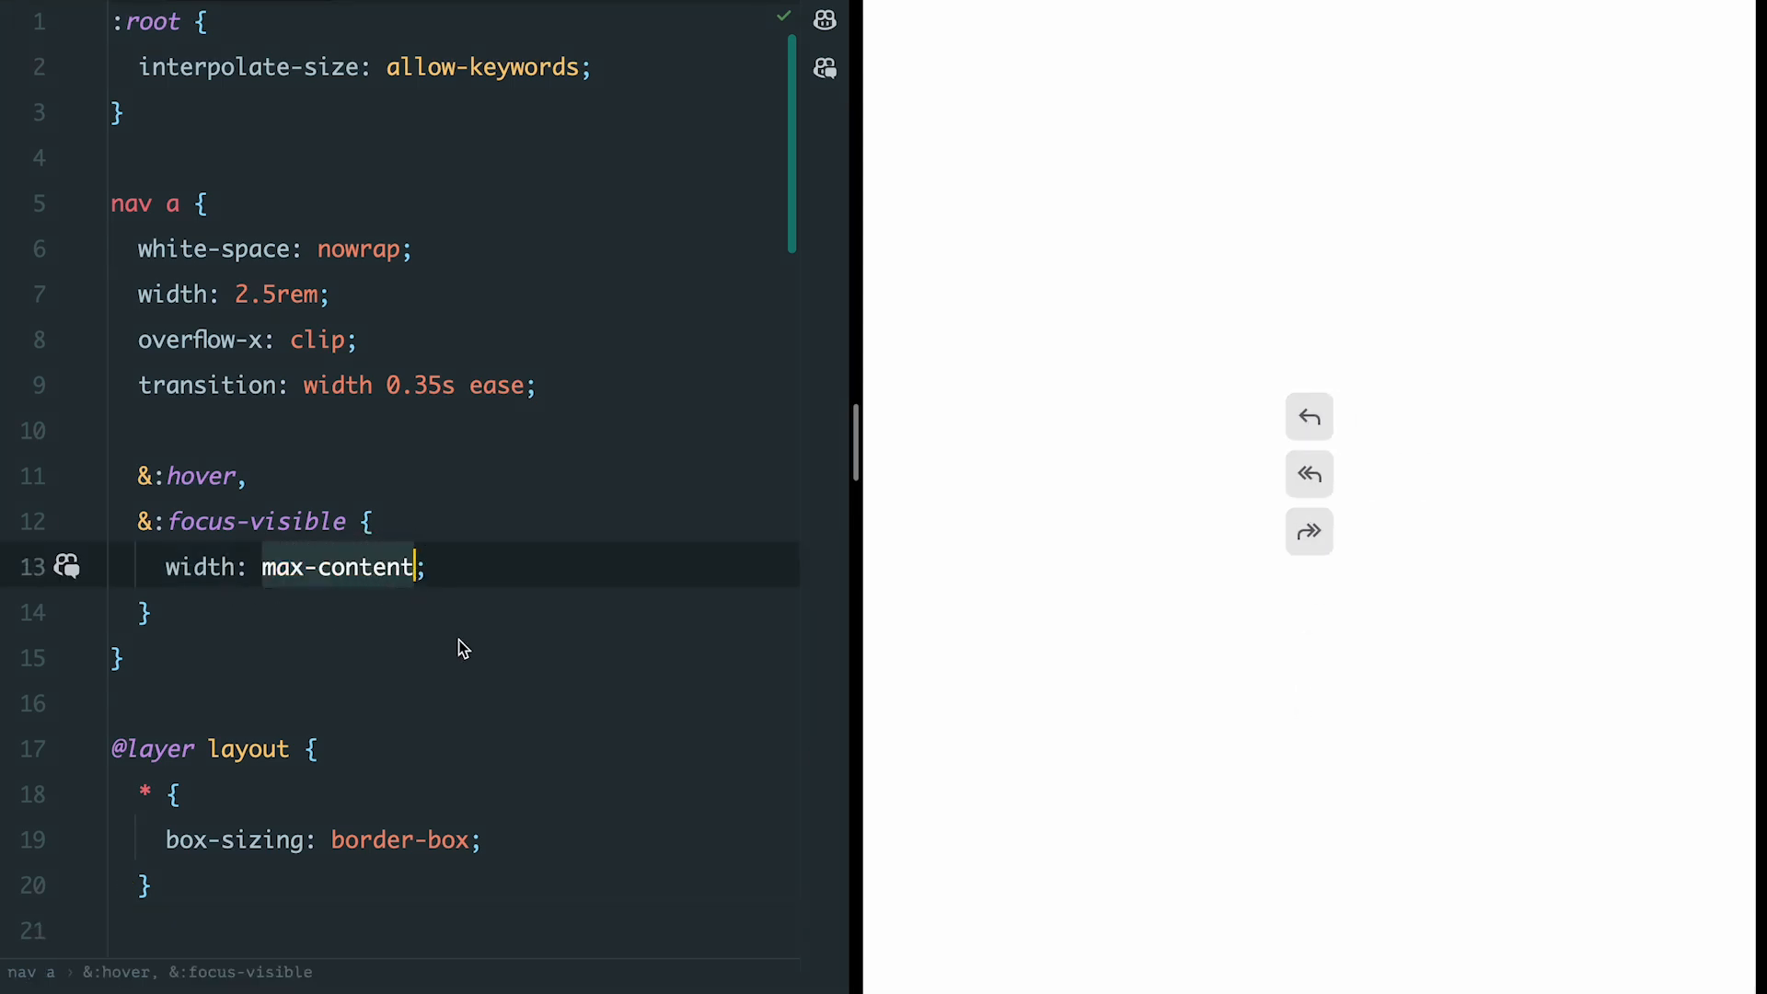
Step: Replace the hover width with calc-size(min-content, size + 200px)
type("calc-size(min-content, size + 200px)")
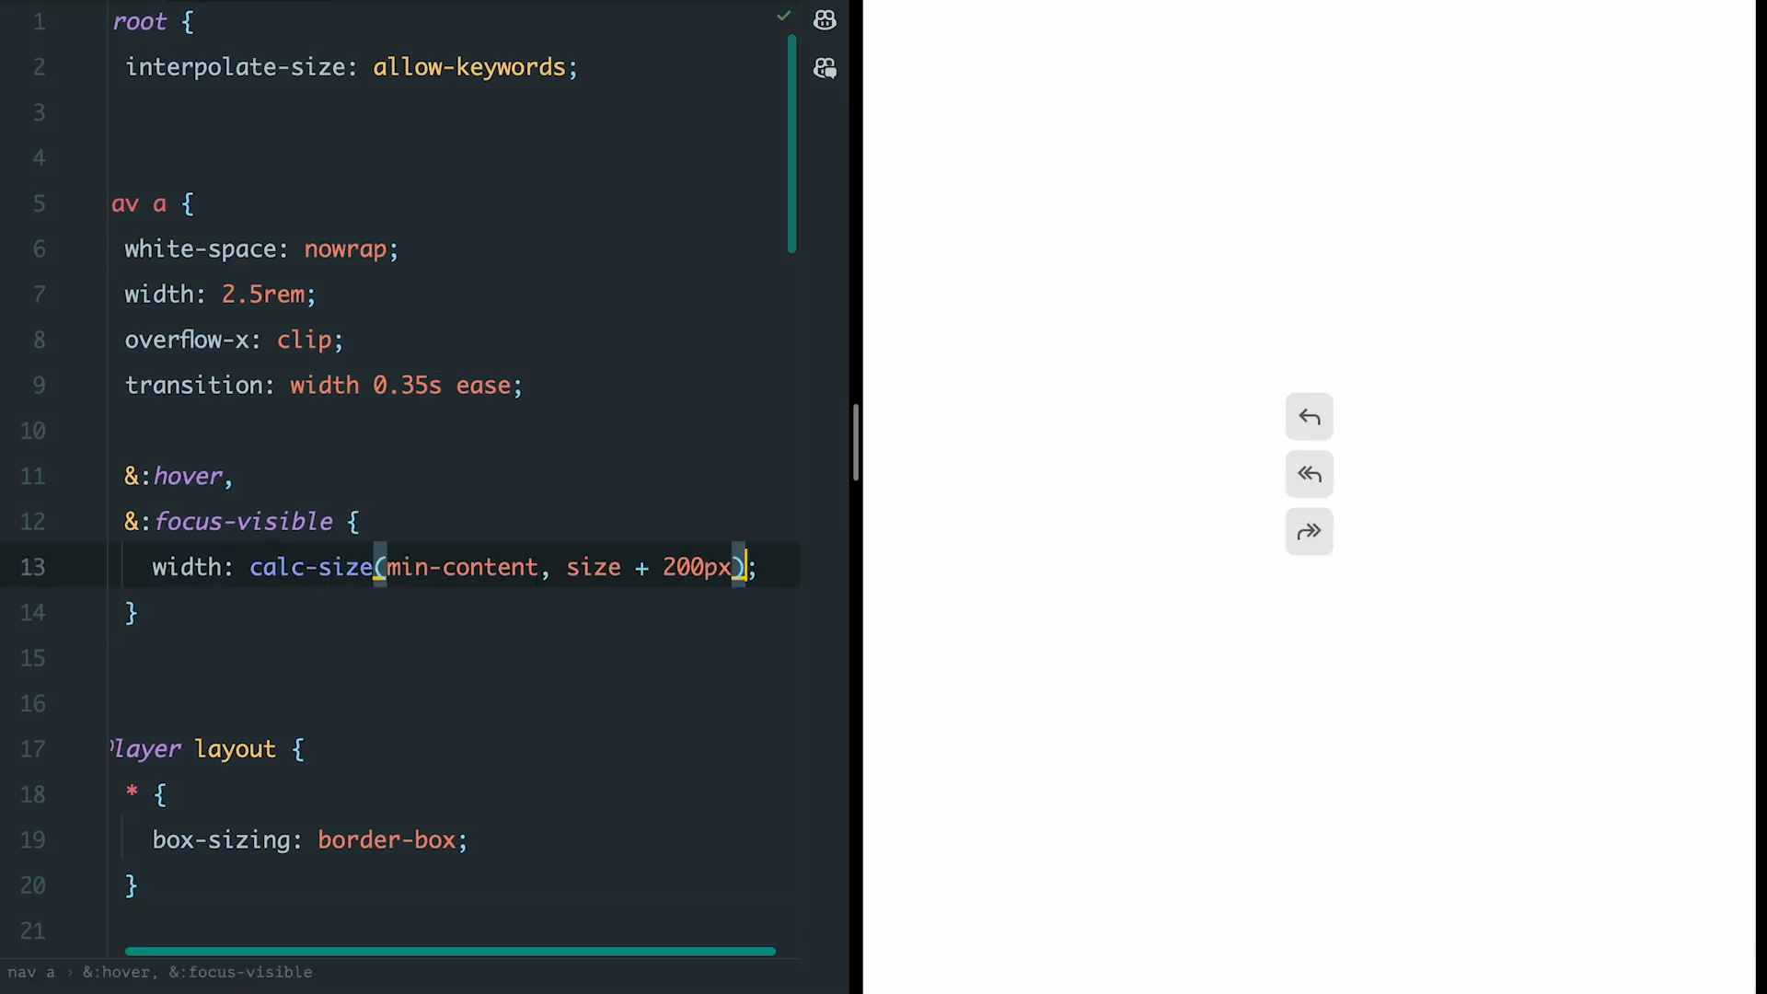
mouse_move(1308, 531)
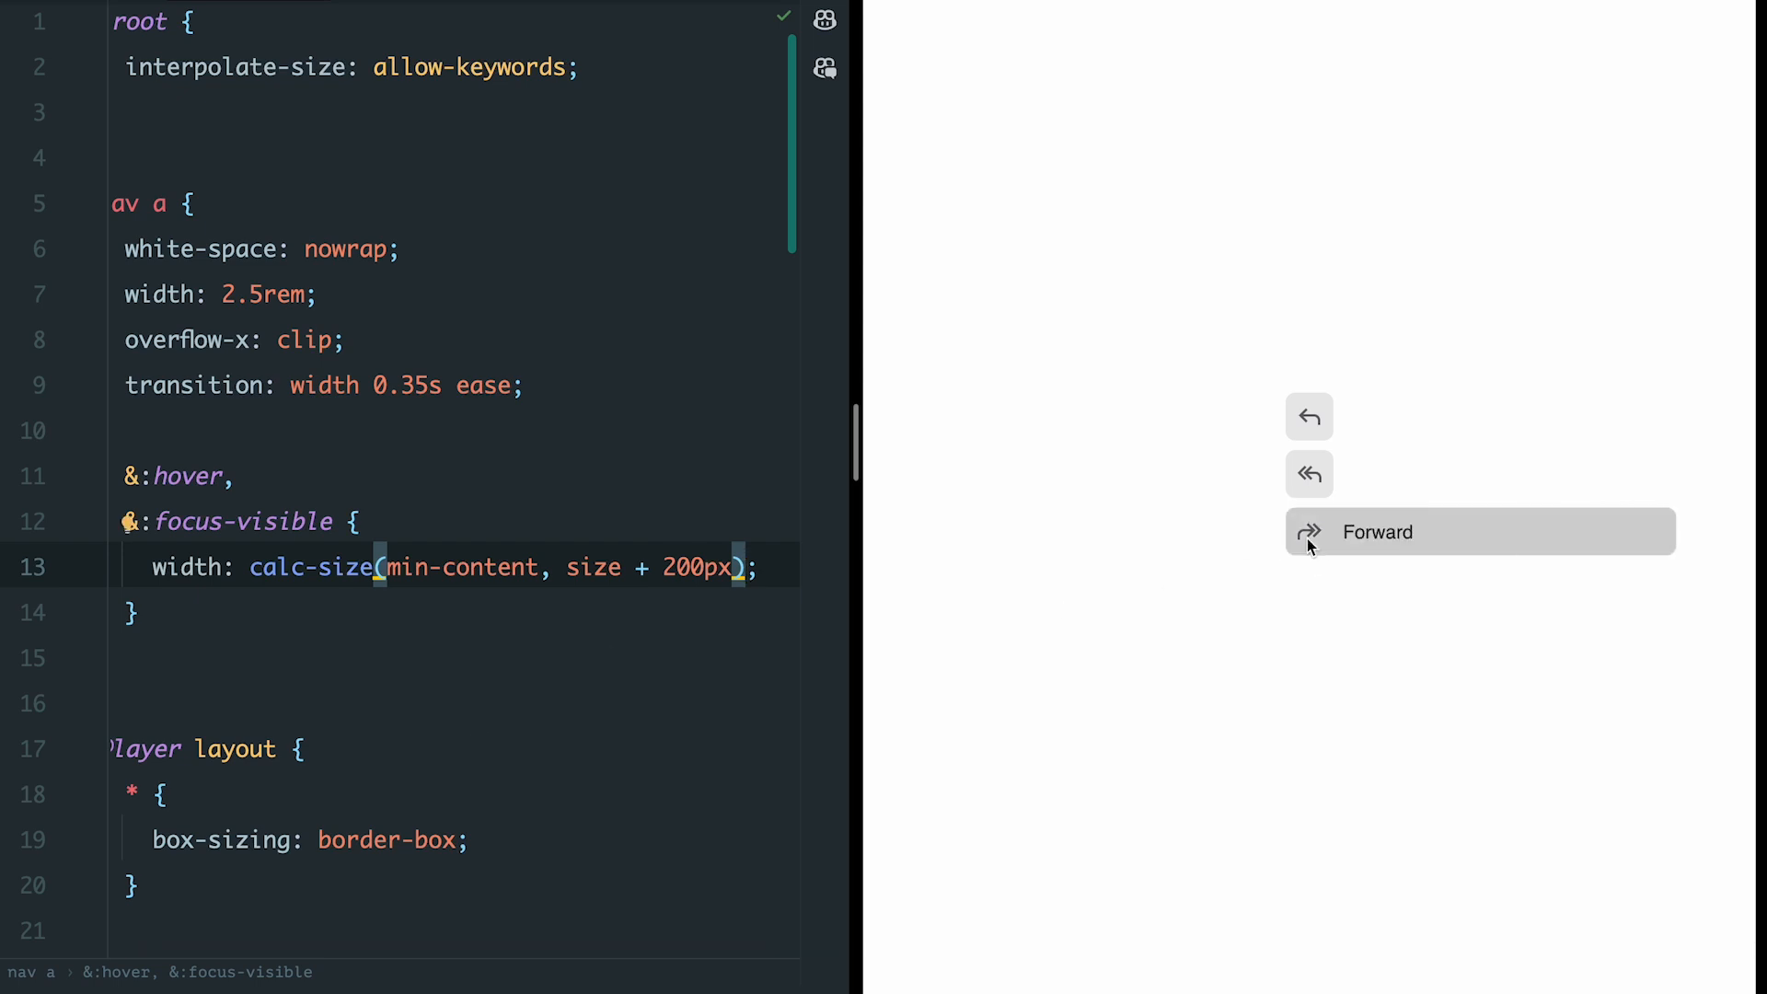
mouse_move(1563, 464)
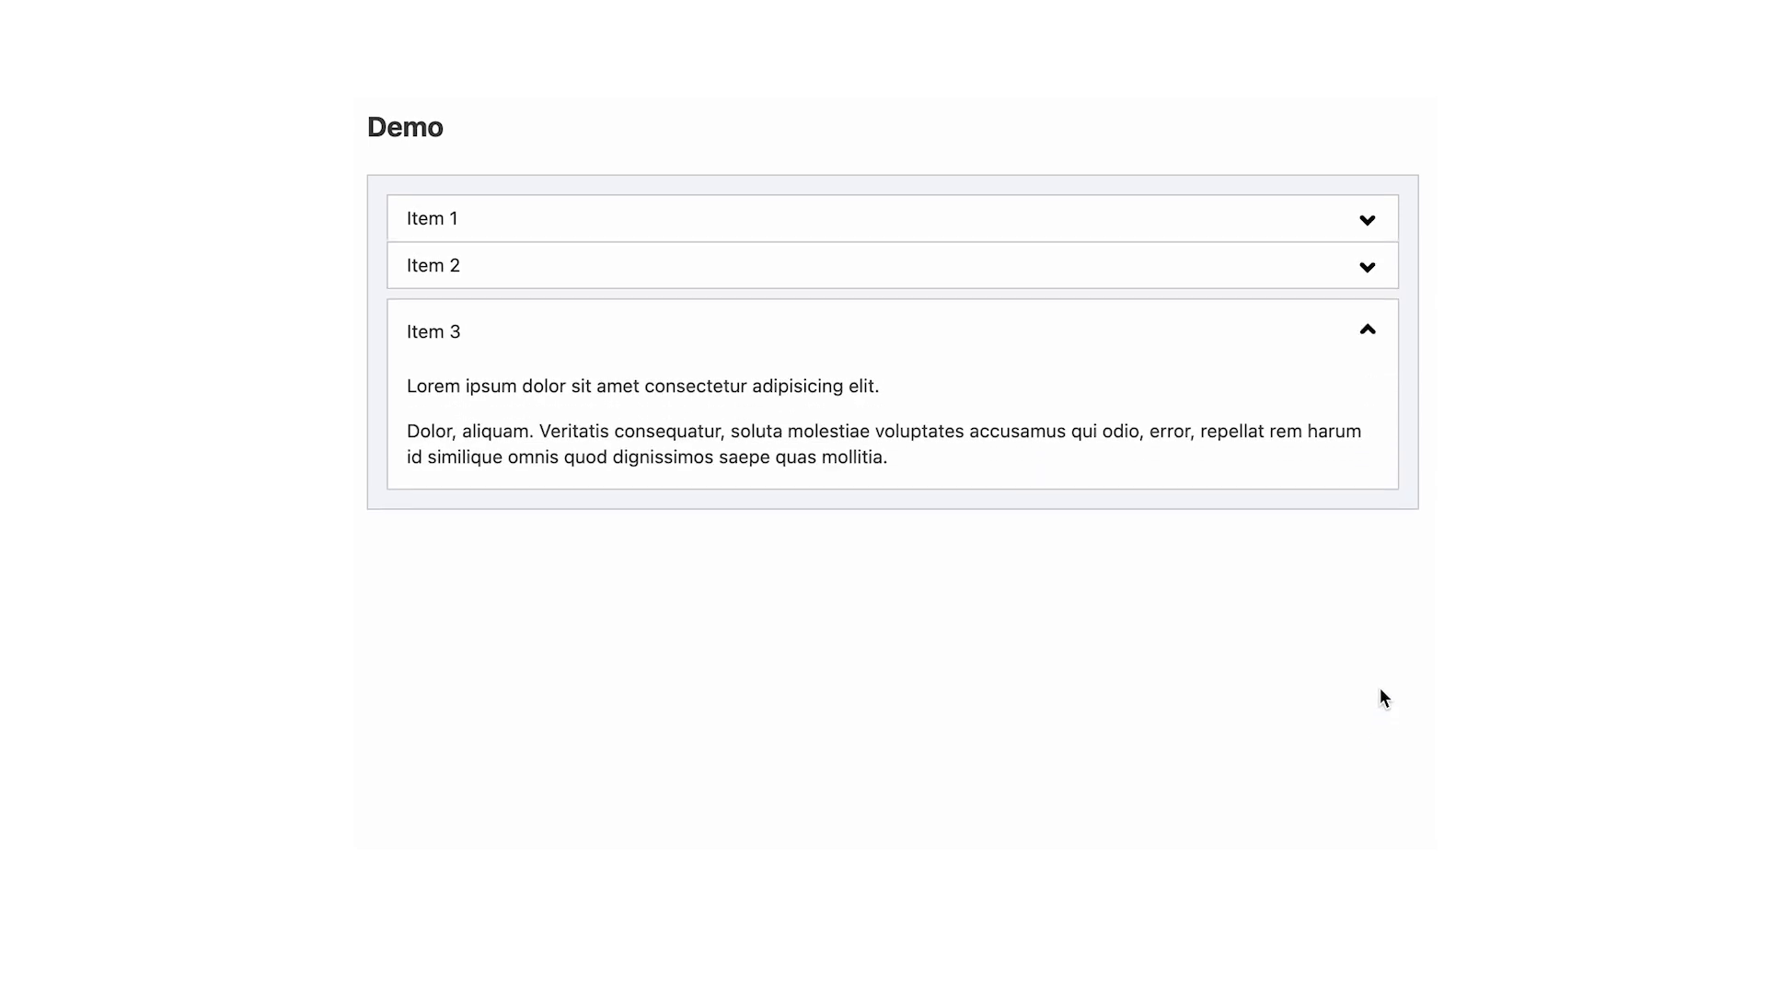
Step: Collapse Item 3 so no accordion item stays open
left_click(1366, 331)
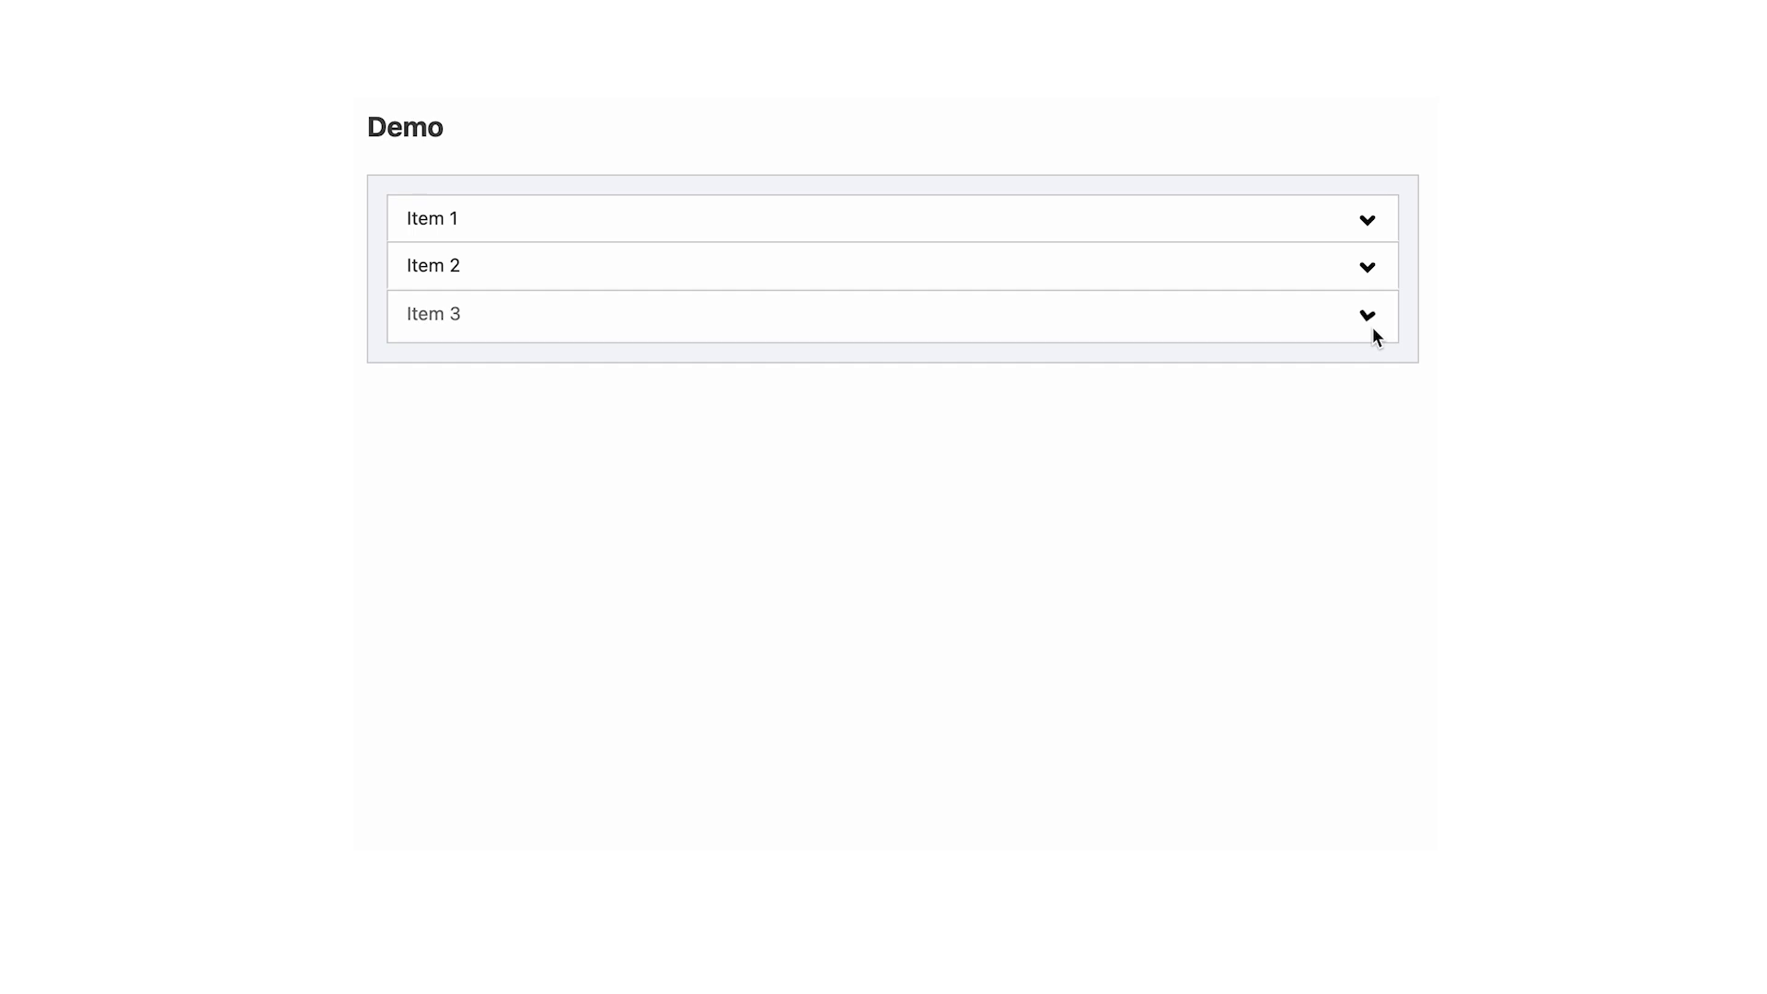